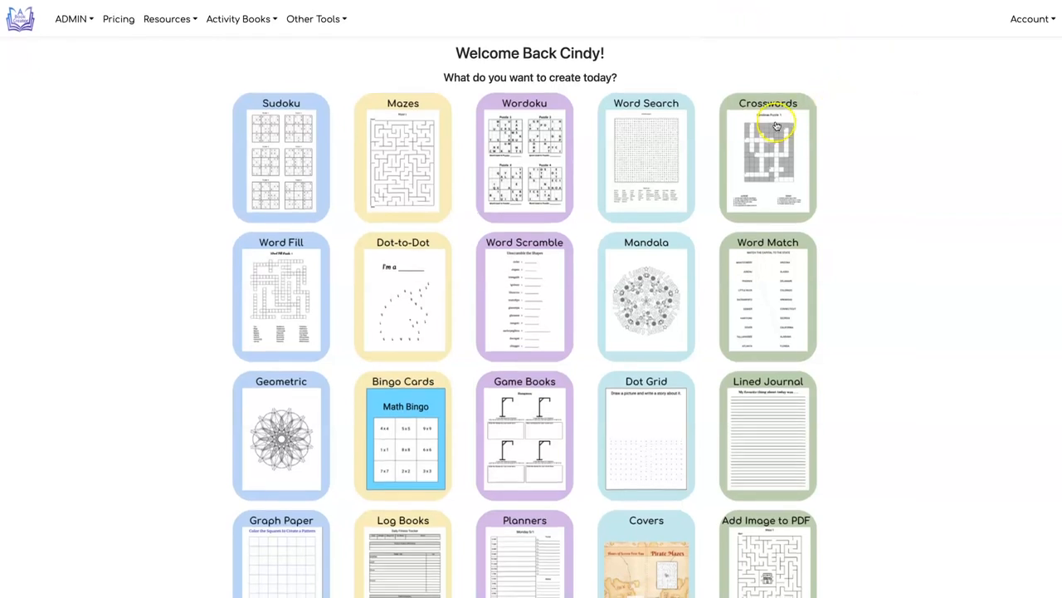
# Launch the Crossword Puzzle Tool from the Activity Books tools.
pyautogui.click(239, 19)
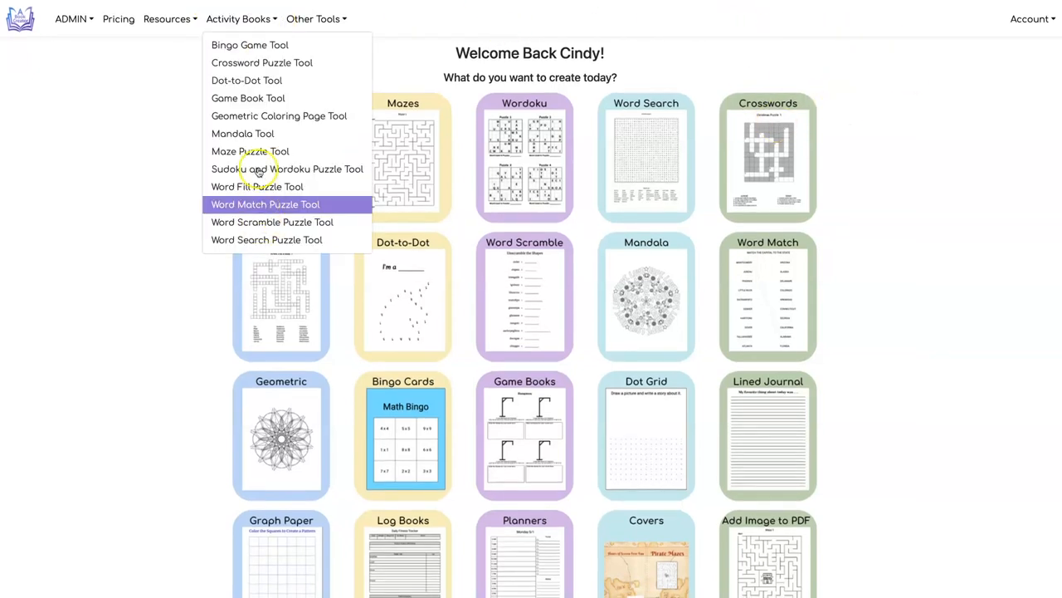
pyautogui.moveTo(937, 75)
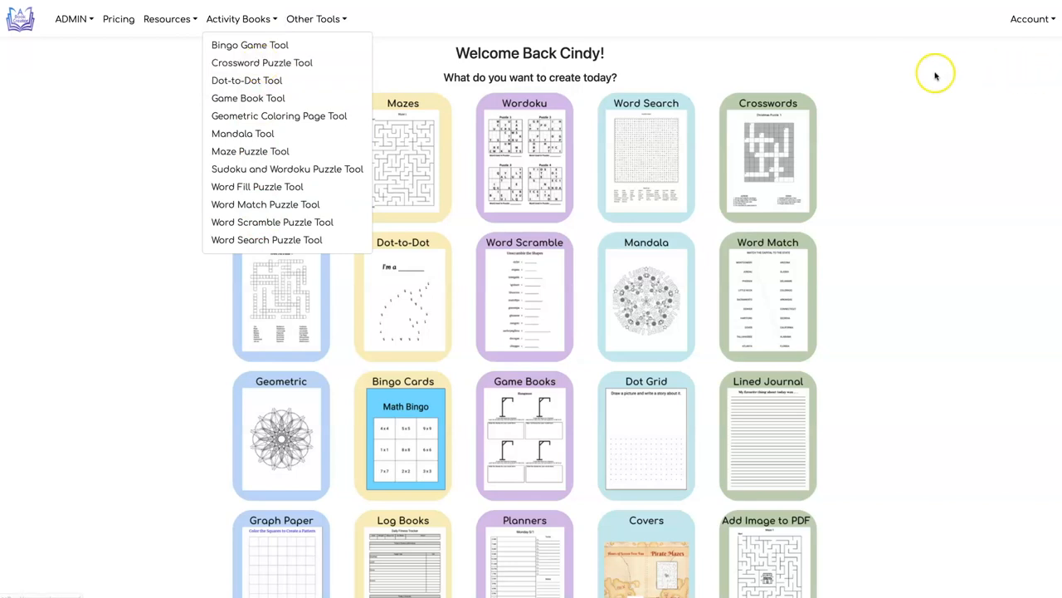
pyautogui.click(262, 63)
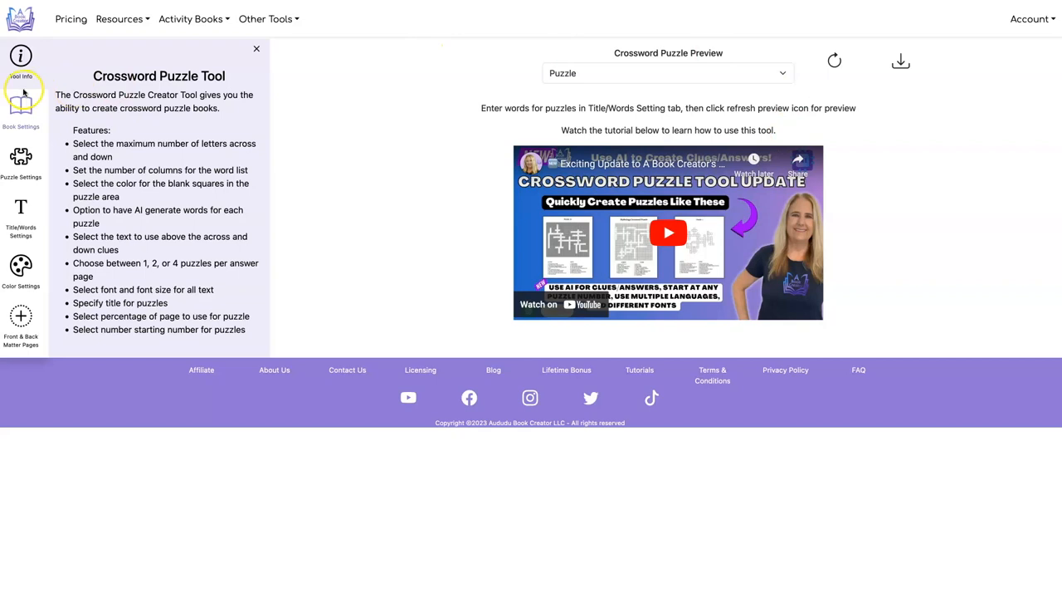
# Set the book trim size to 8.5" x 11" with 4 answers per page.
pyautogui.click(20, 107)
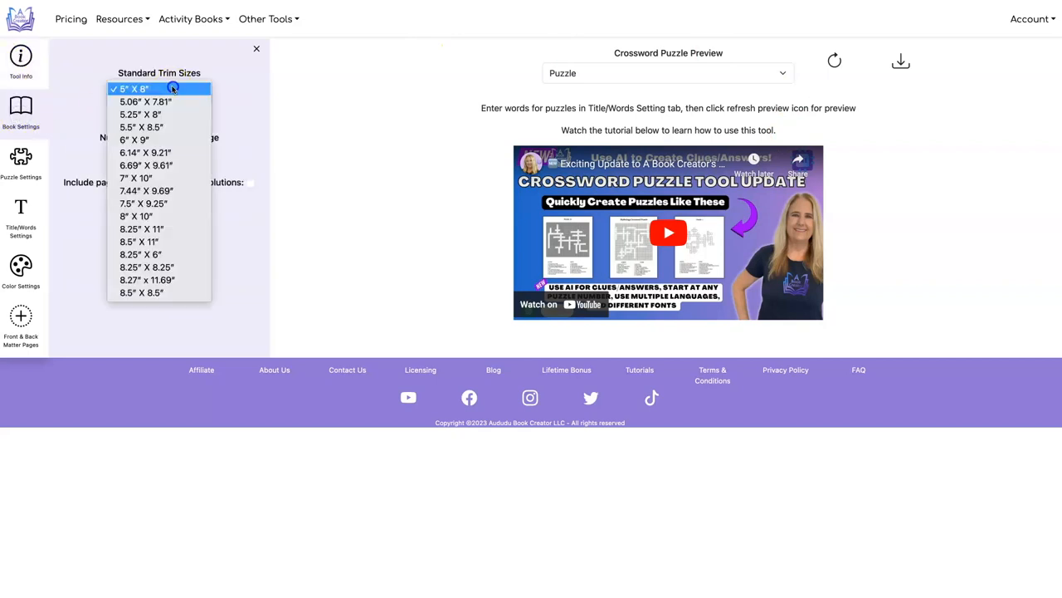
pyautogui.click(139, 242)
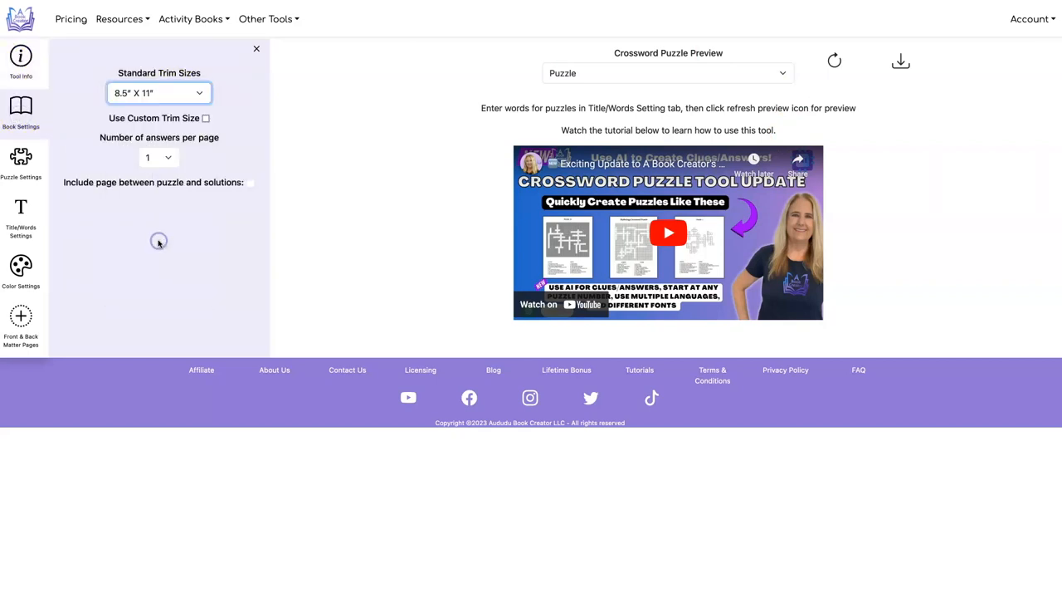
pyautogui.click(159, 157)
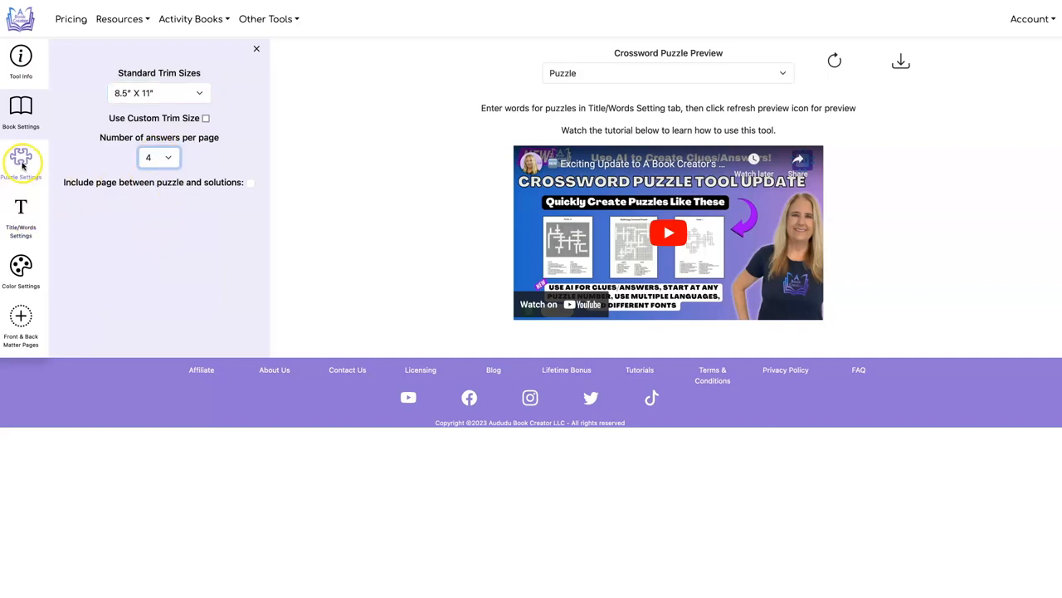
# Configure 4 two-page puzzles with 20 clues, max 20 letters across and 25 down.
pyautogui.click(20, 157)
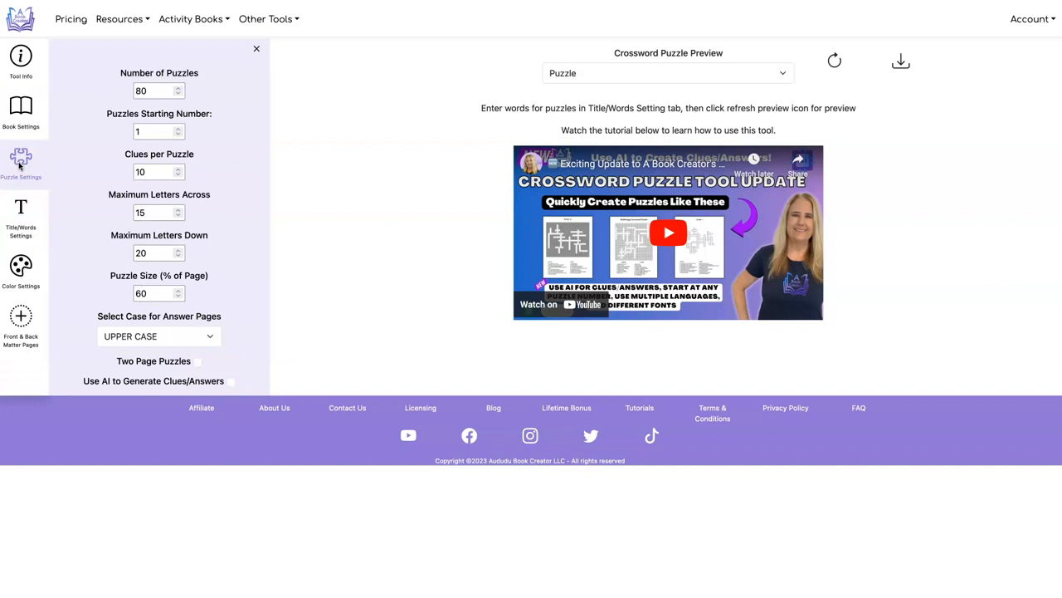
pyautogui.click(196, 362)
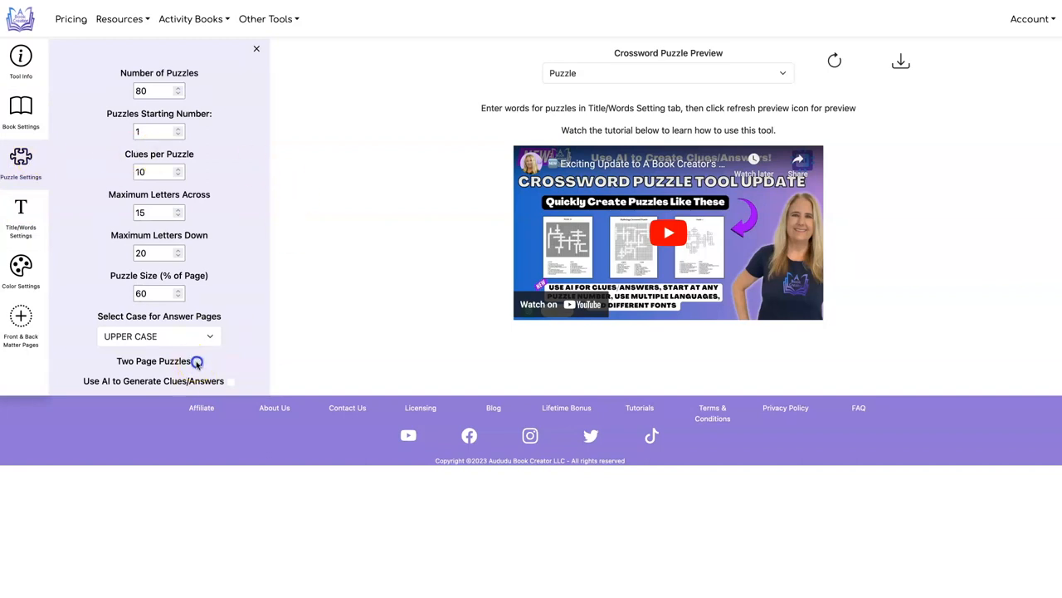
pyautogui.click(195, 362)
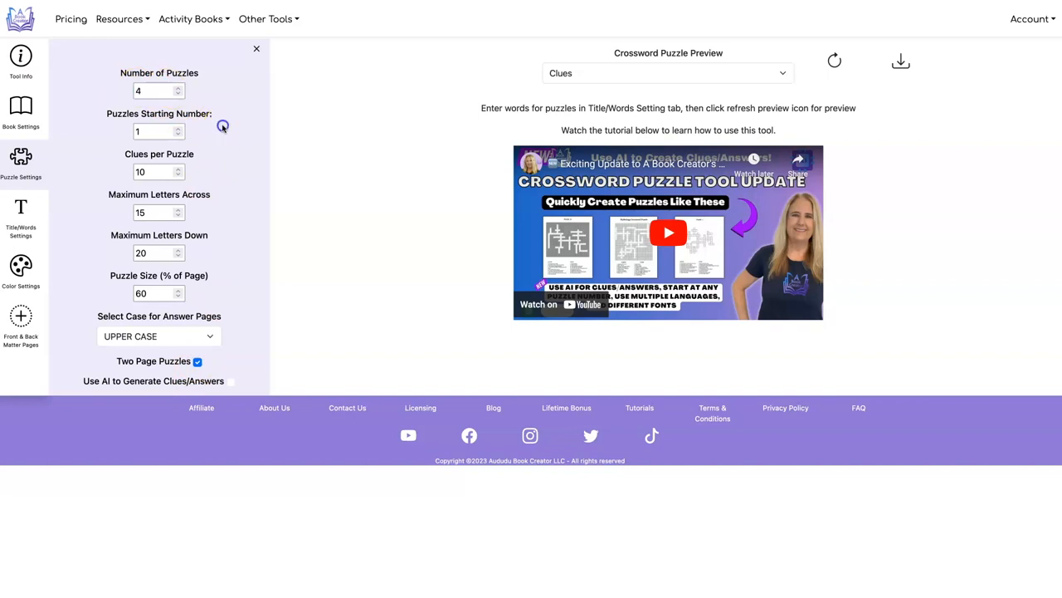
pyautogui.click(152, 171)
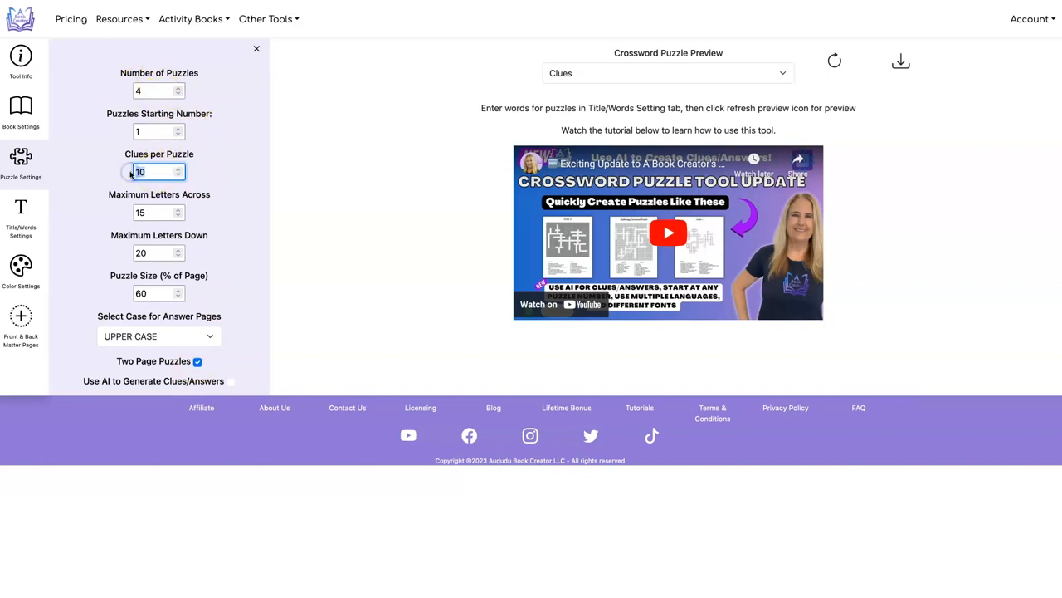
pyautogui.write('20')
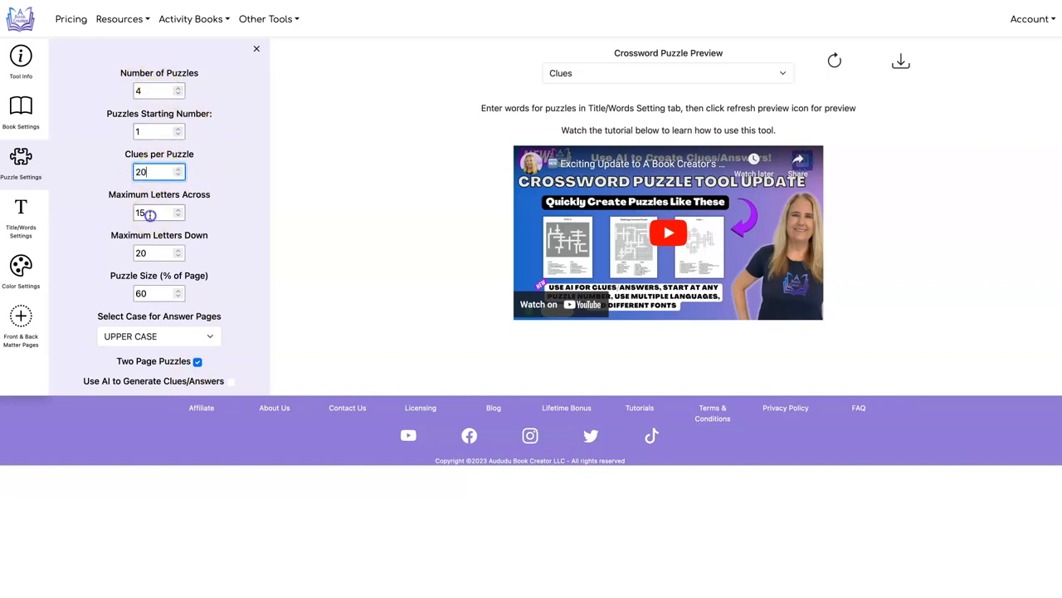
pyautogui.write('20')
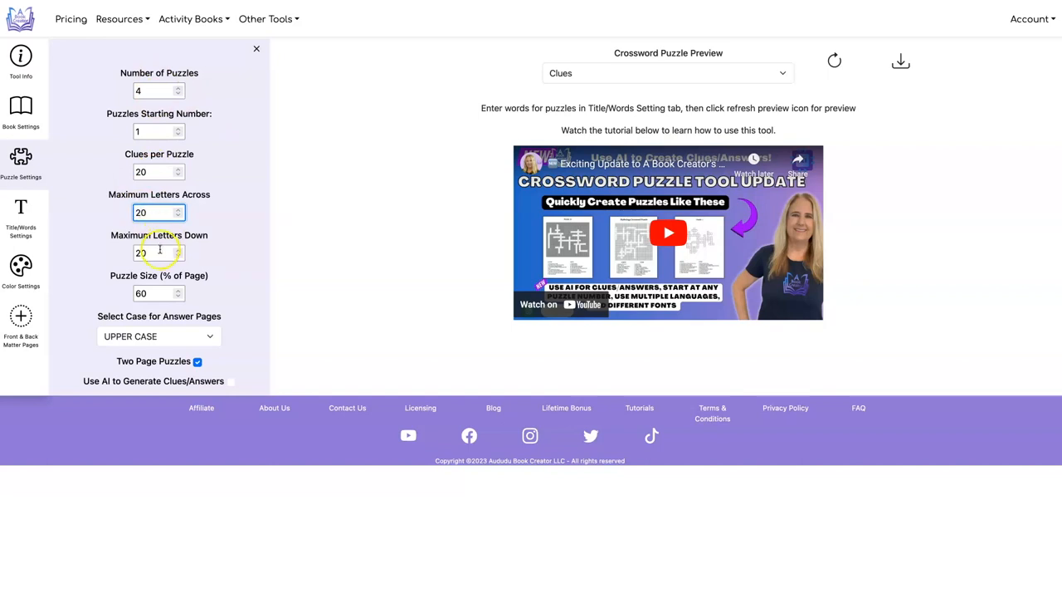
pyautogui.write('25')
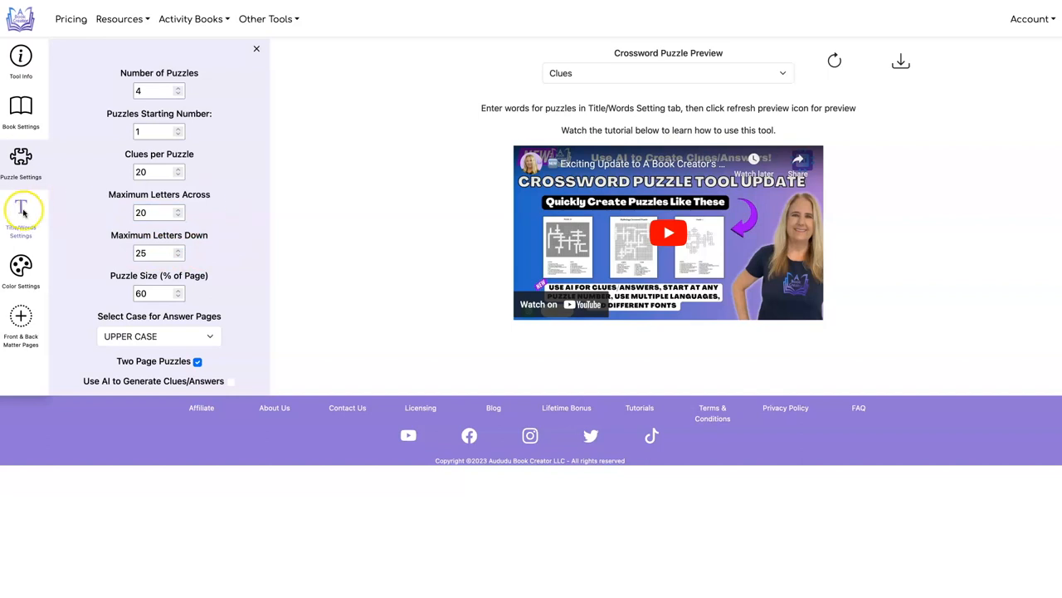
pyautogui.moveTo(213, 349)
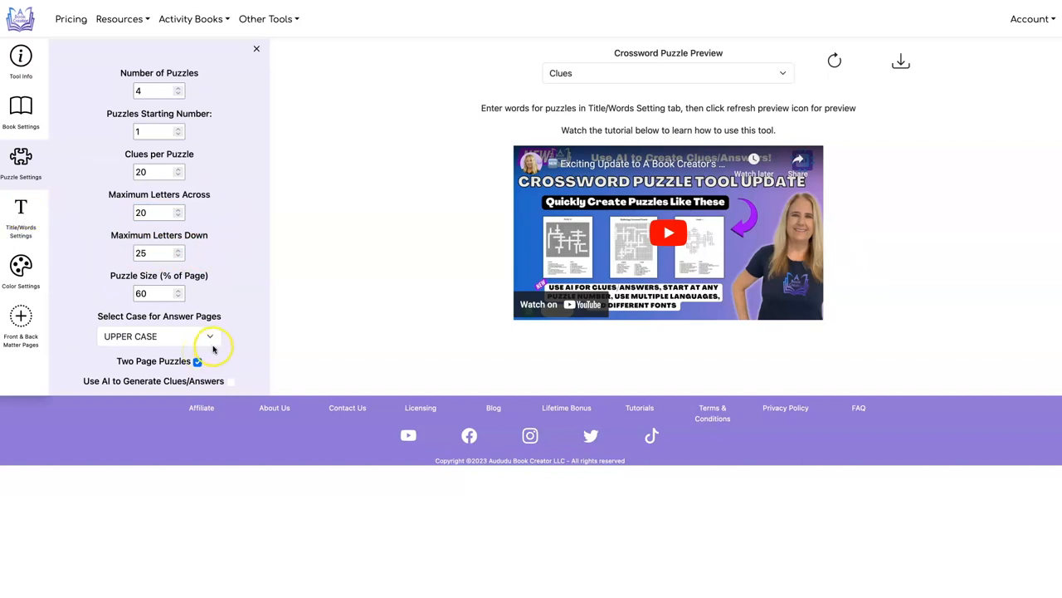
# Enable AI clue generation and enter five themes, starting with Space Adventure.
pyautogui.click(233, 380)
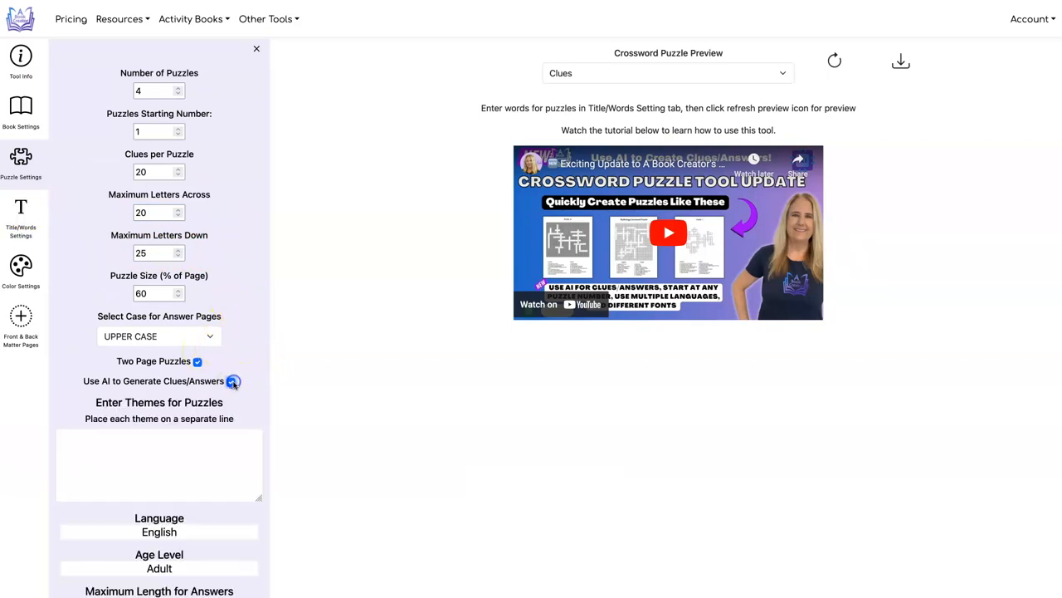
pyautogui.click(232, 382)
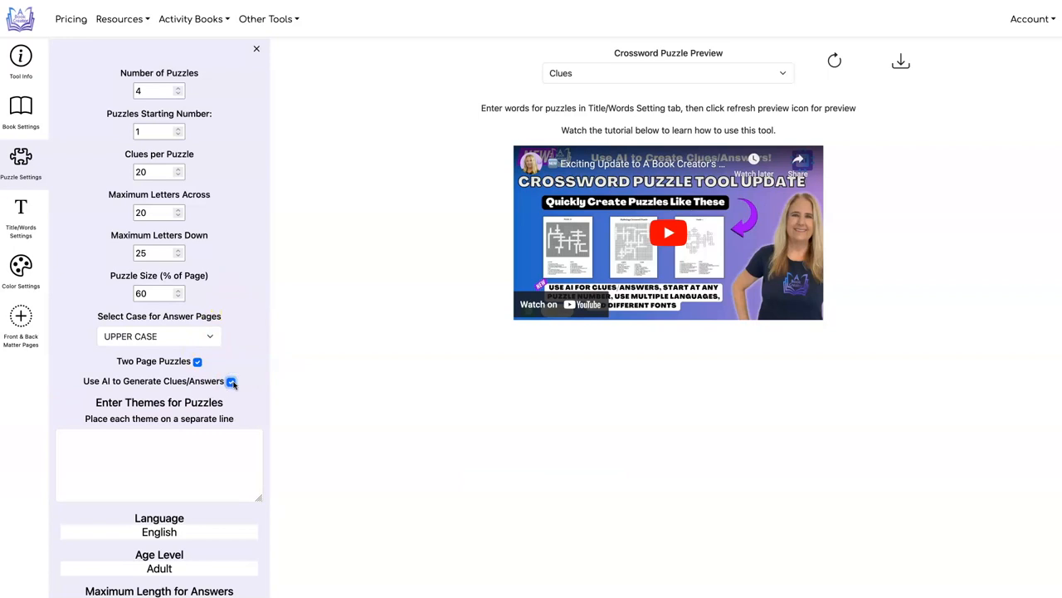
pyautogui.click(230, 382)
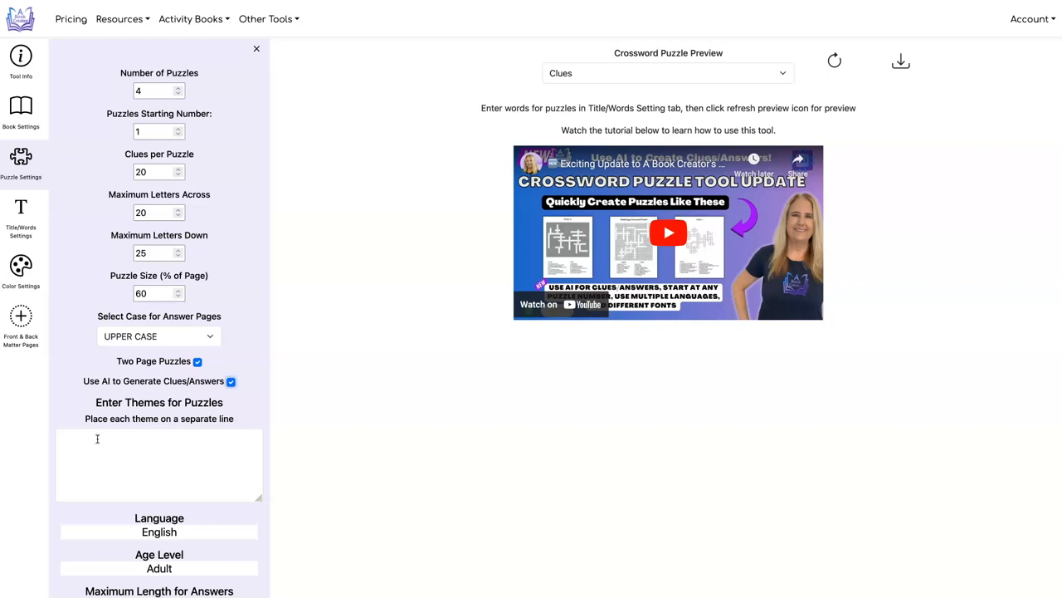
pyautogui.write('Space Adventure')
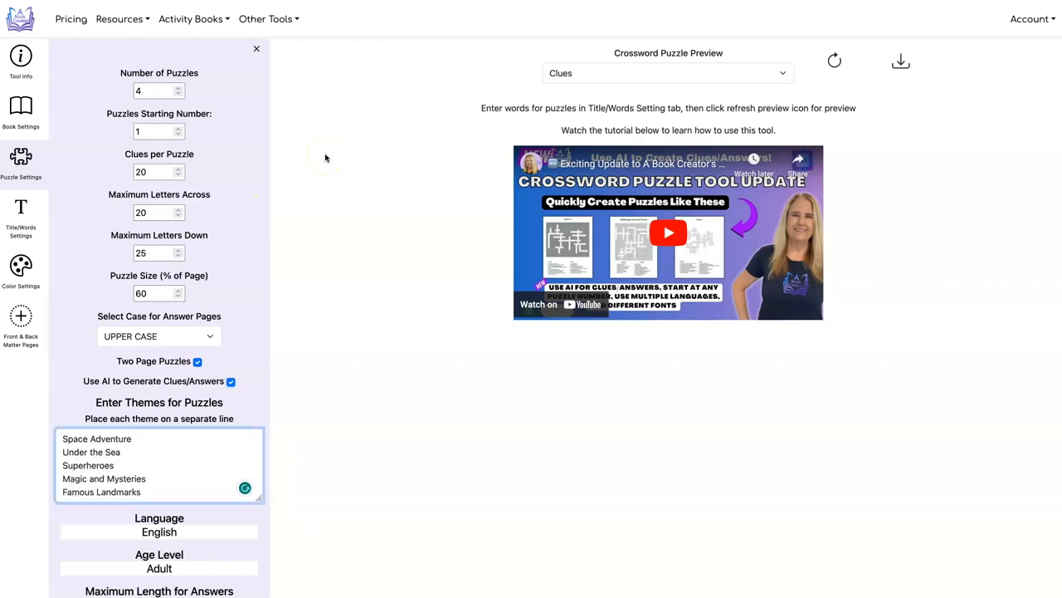
pyautogui.moveTo(833, 60)
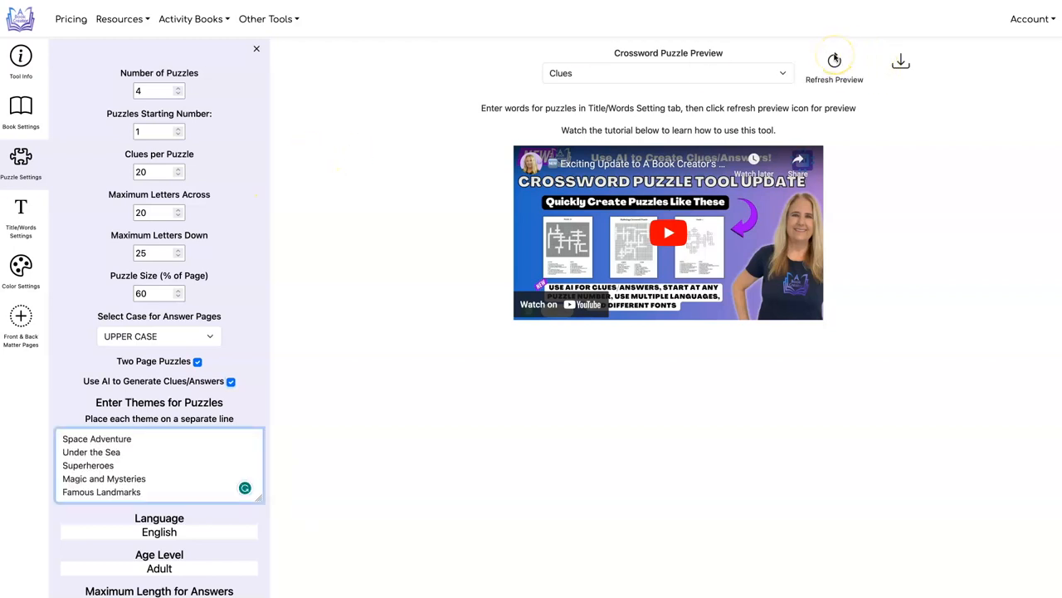
# Refresh the preview and view the Puzzle grid, combined Answer page, then Clues.
pyautogui.click(837, 60)
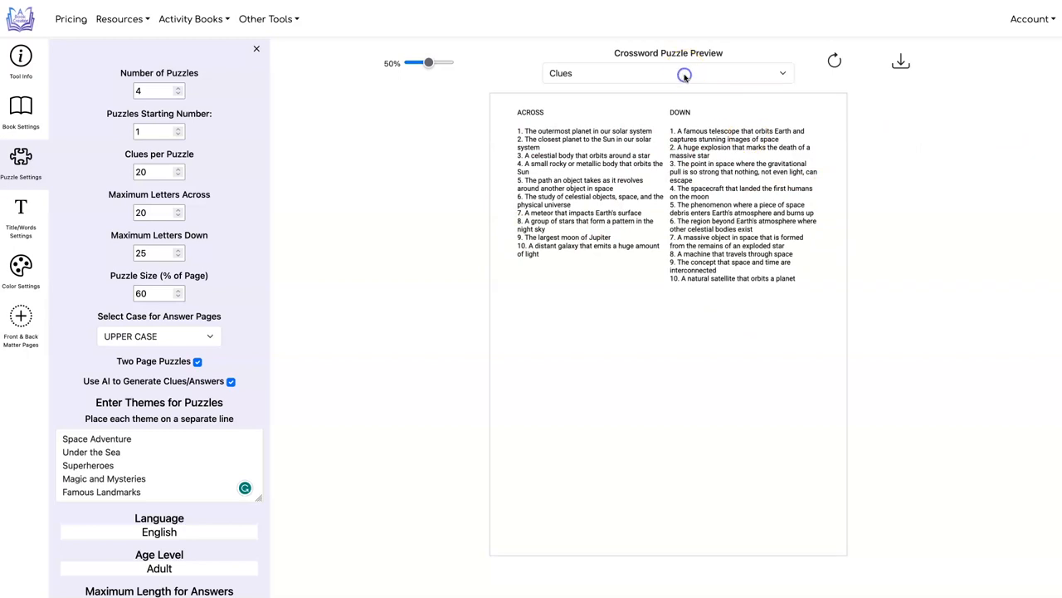
pyautogui.click(664, 73)
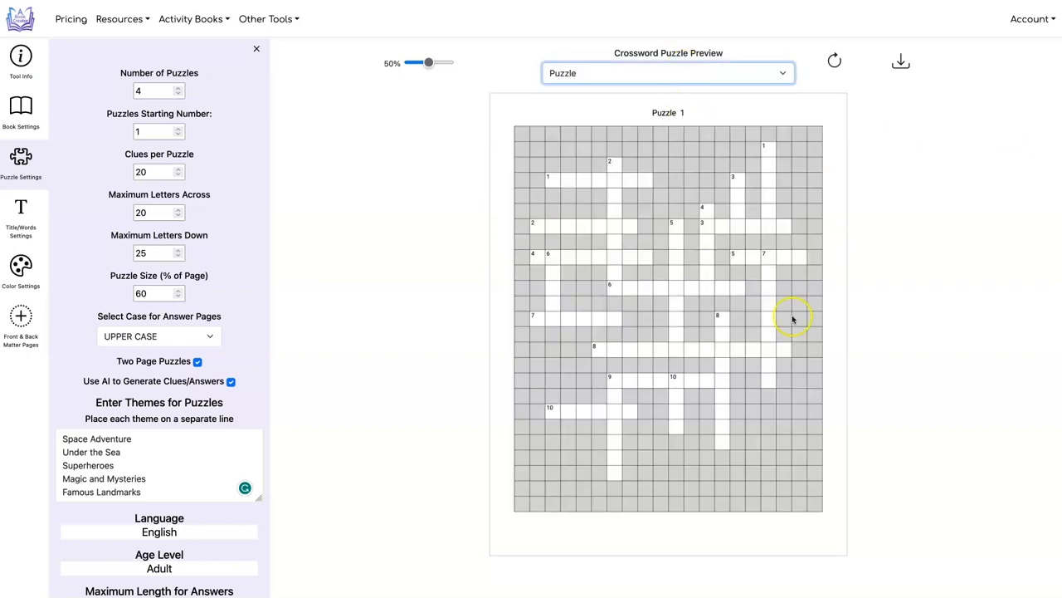
pyautogui.click(668, 73)
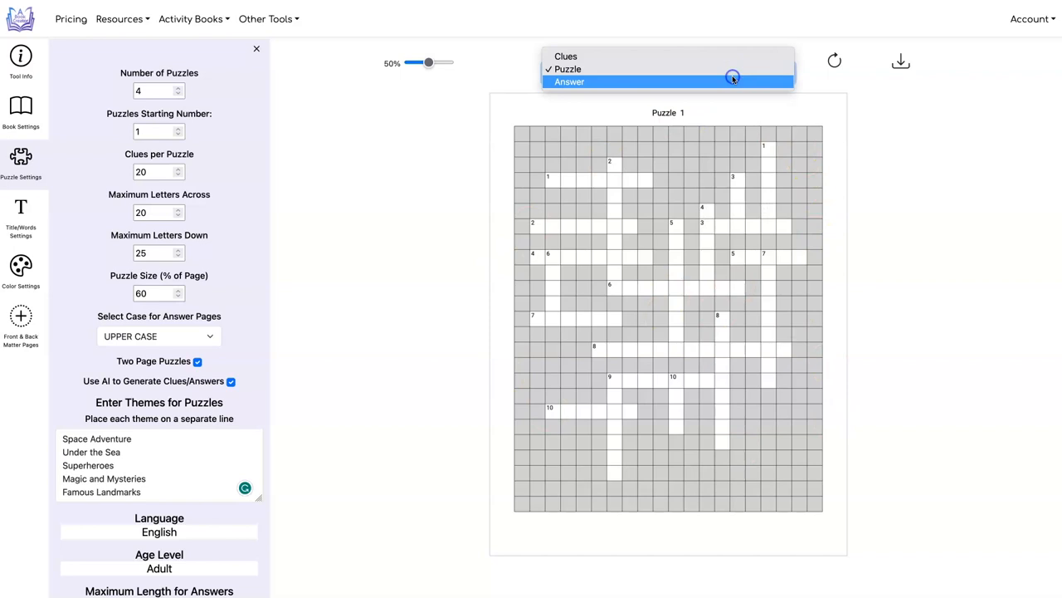
pyautogui.click(569, 83)
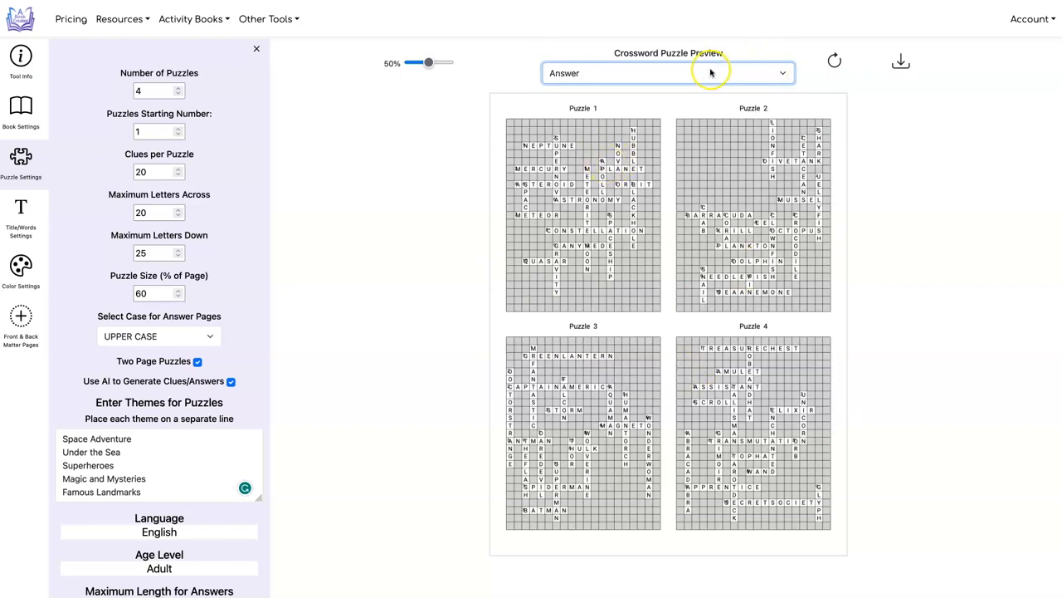
pyautogui.click(666, 73)
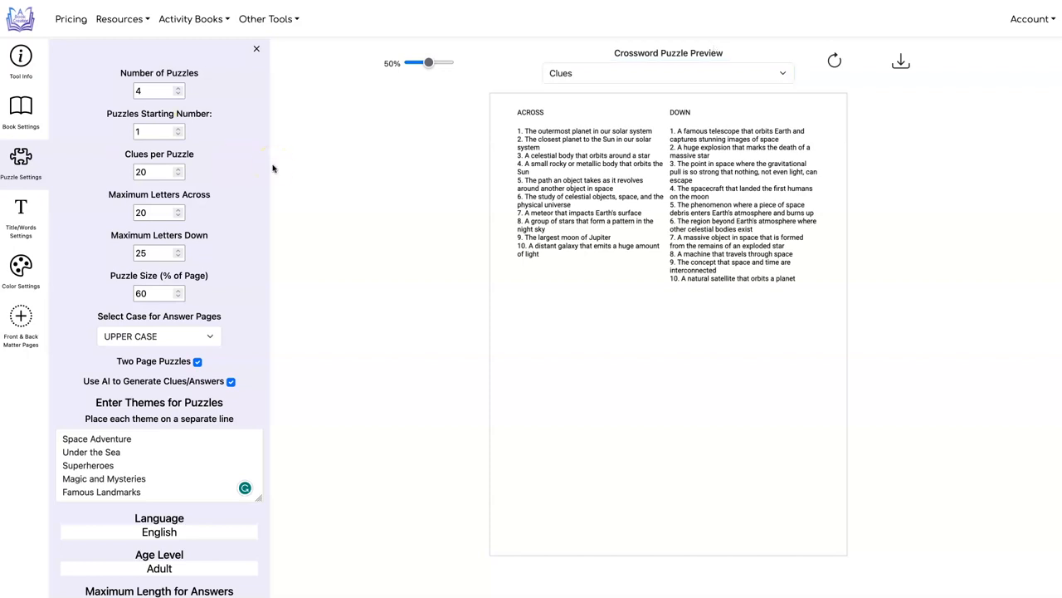
# Set the clues and Down/Across heading font sizes to 20 in Title/Words Settings.
pyautogui.click(20, 212)
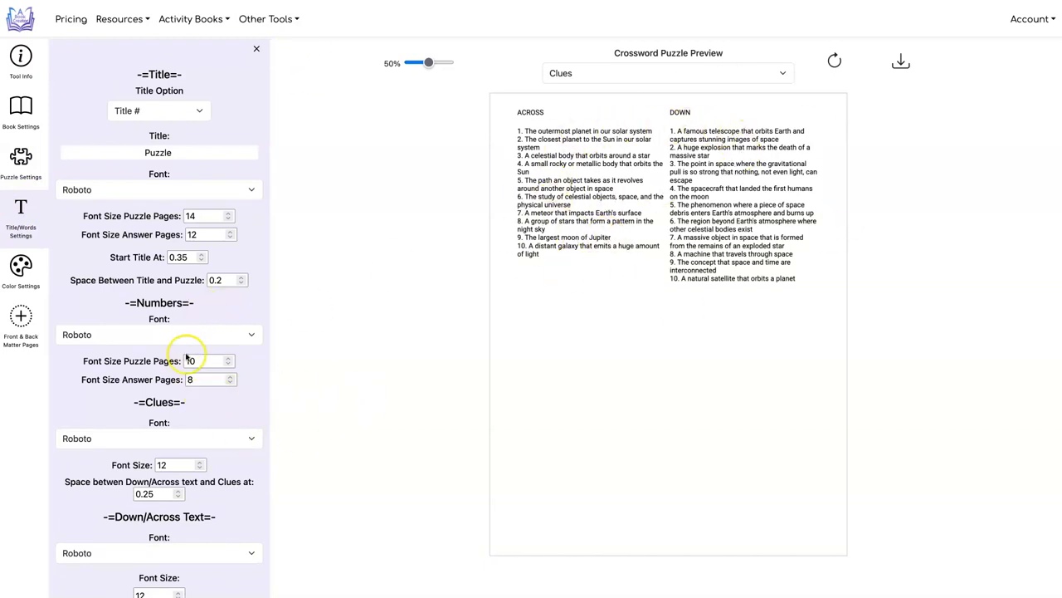
pyautogui.scroll(-3)
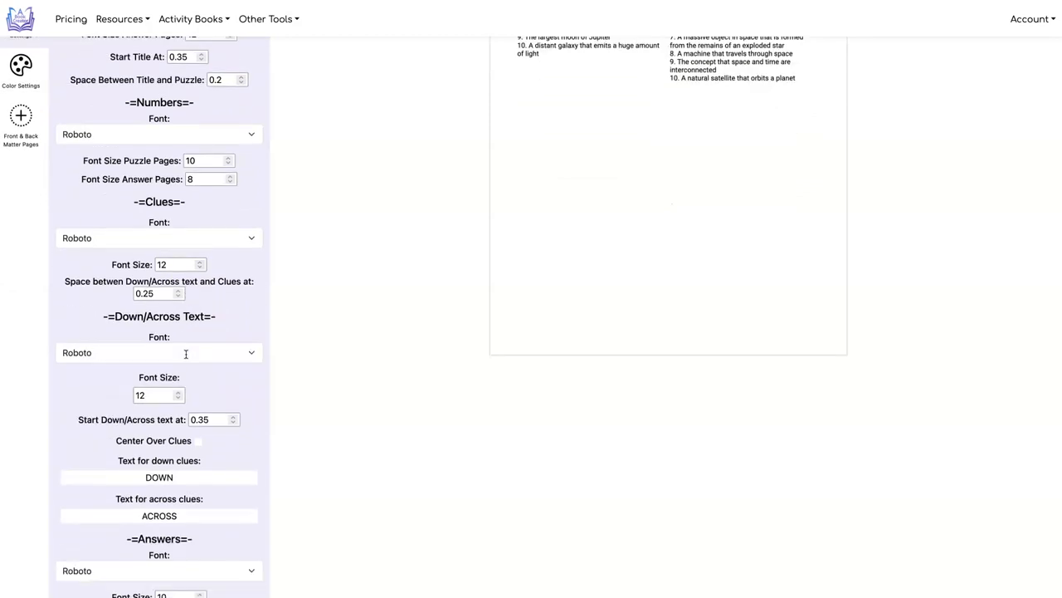
pyautogui.scroll(-3)
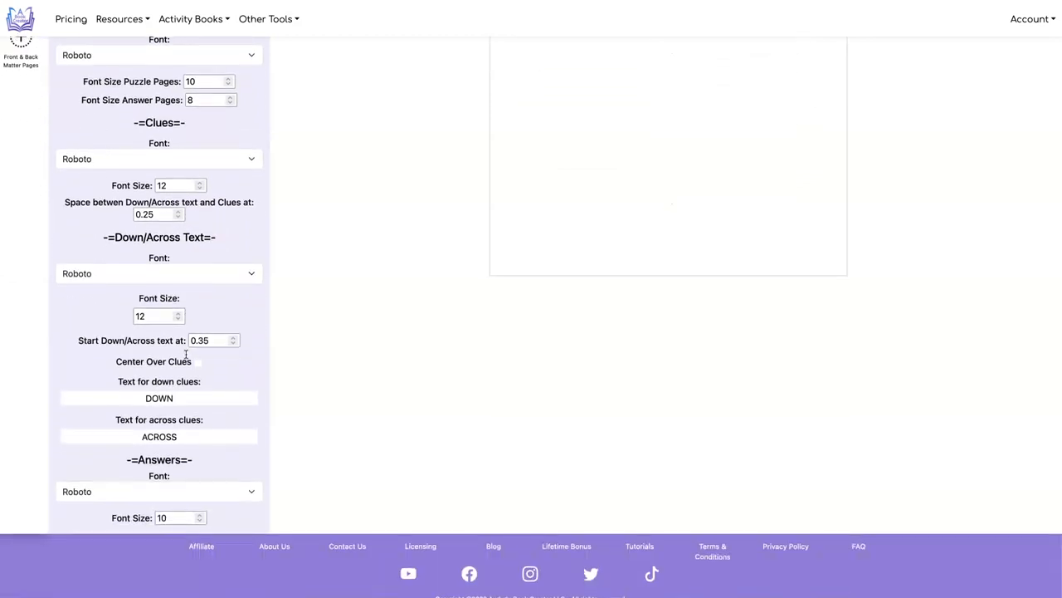
pyautogui.click(153, 315)
pyautogui.write('2')
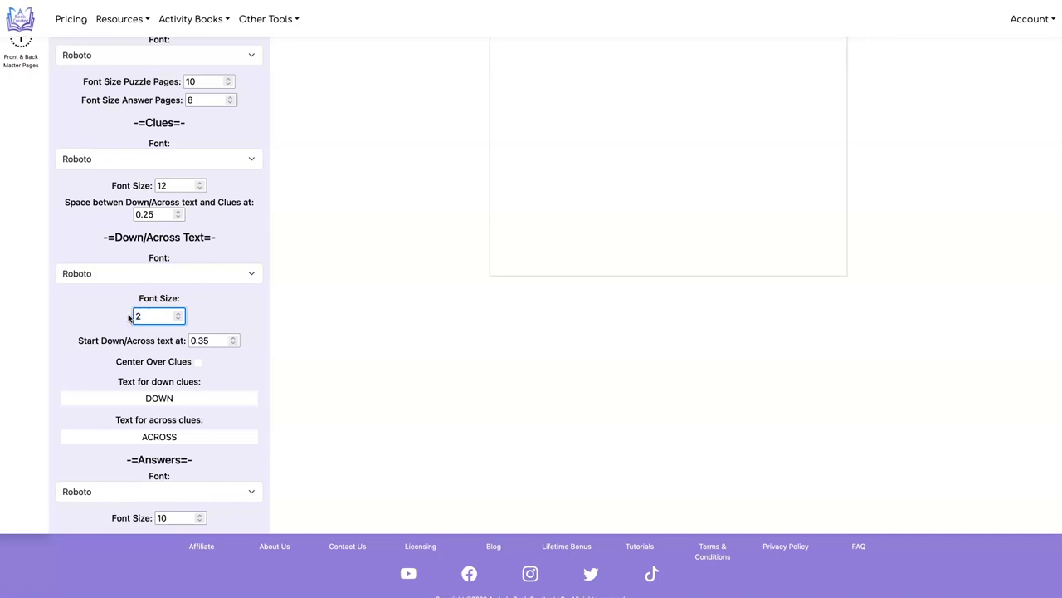
pyautogui.write('0')
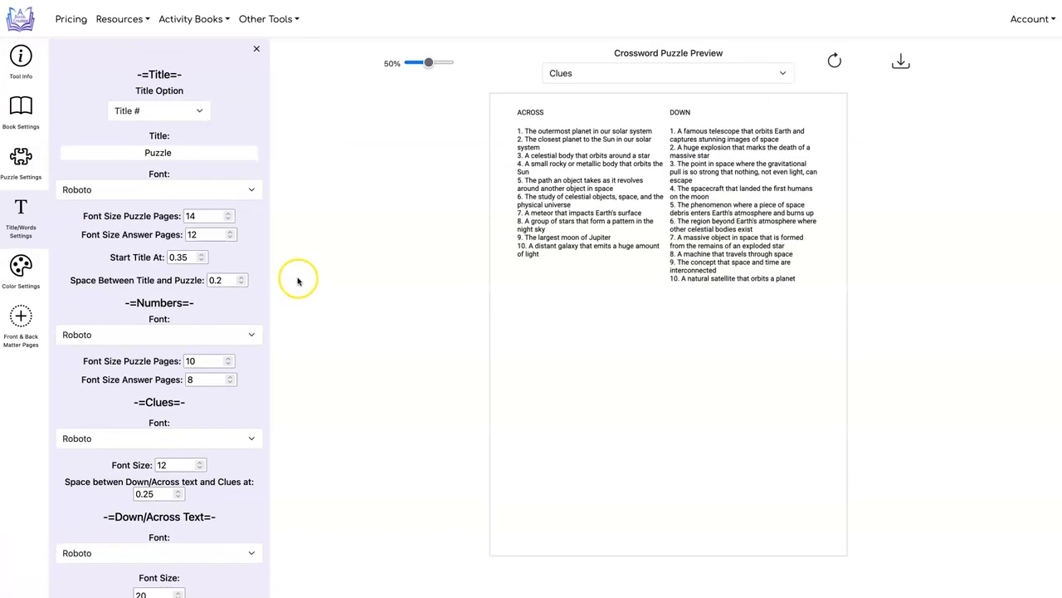
pyautogui.moveTo(177, 453)
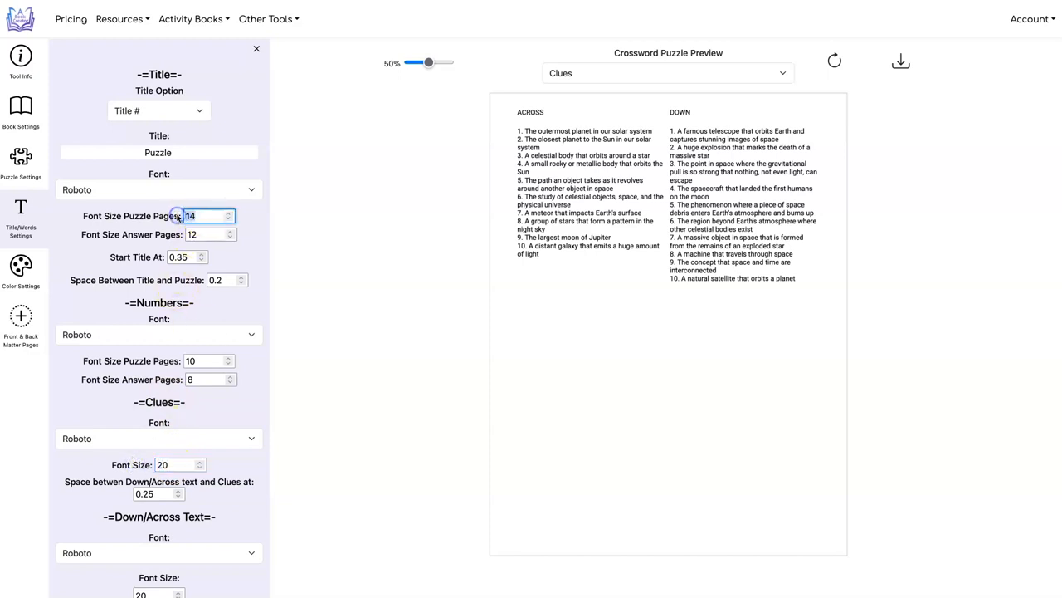
pyautogui.write('20')
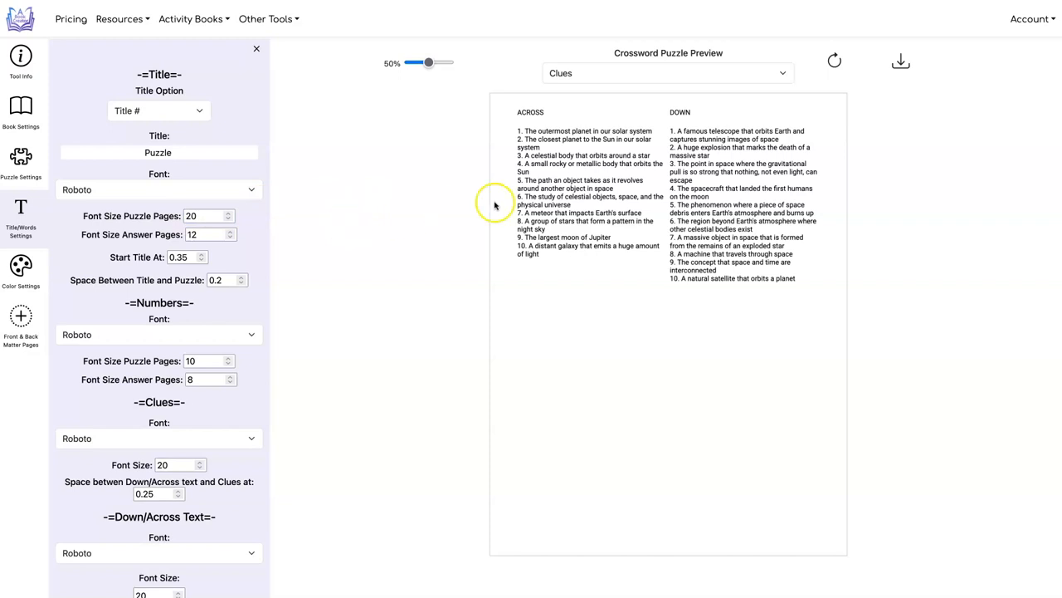
pyautogui.moveTo(900, 64)
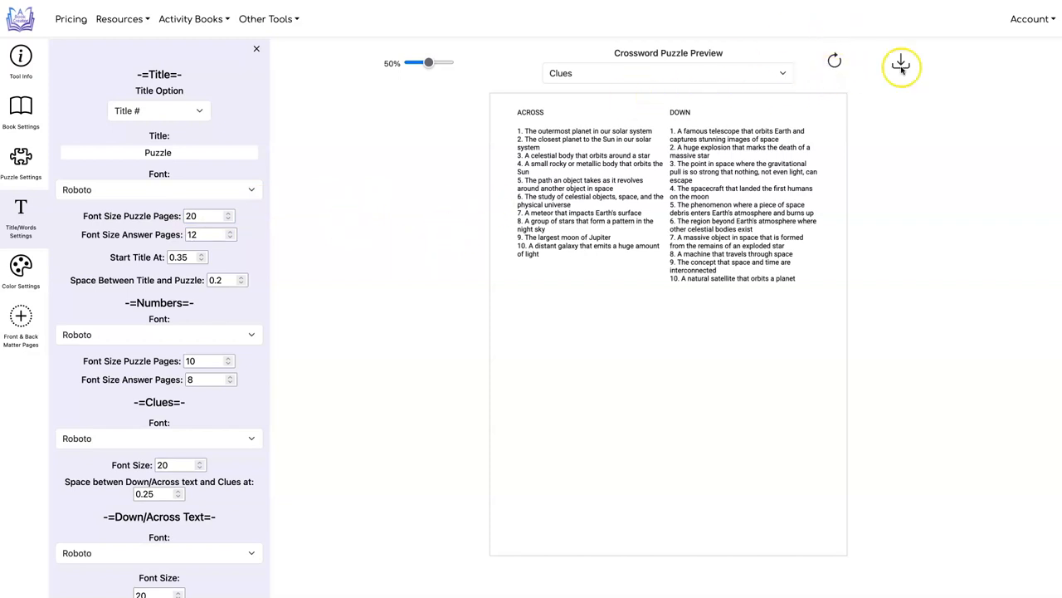
# Refresh the large-print preview and cycle through Puzzle, Answer, and Clues pages.
pyautogui.click(900, 64)
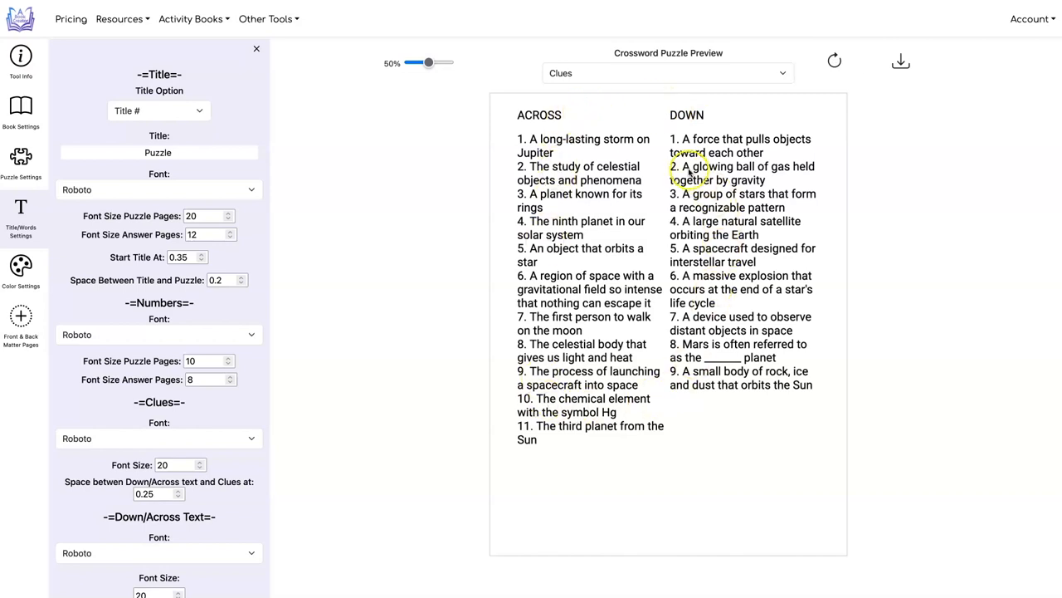
pyautogui.click(667, 73)
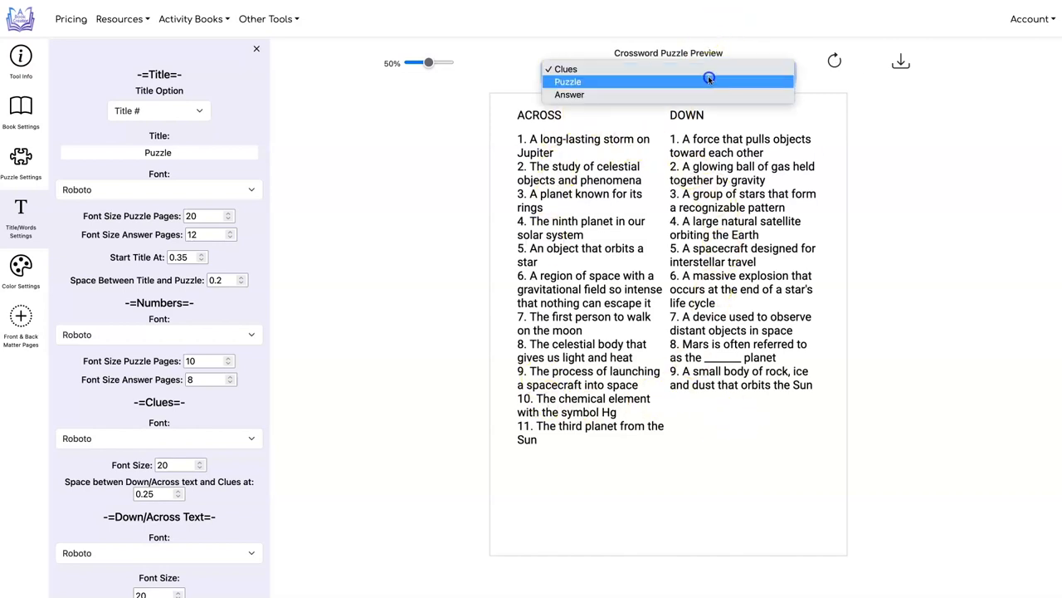
pyautogui.click(567, 81)
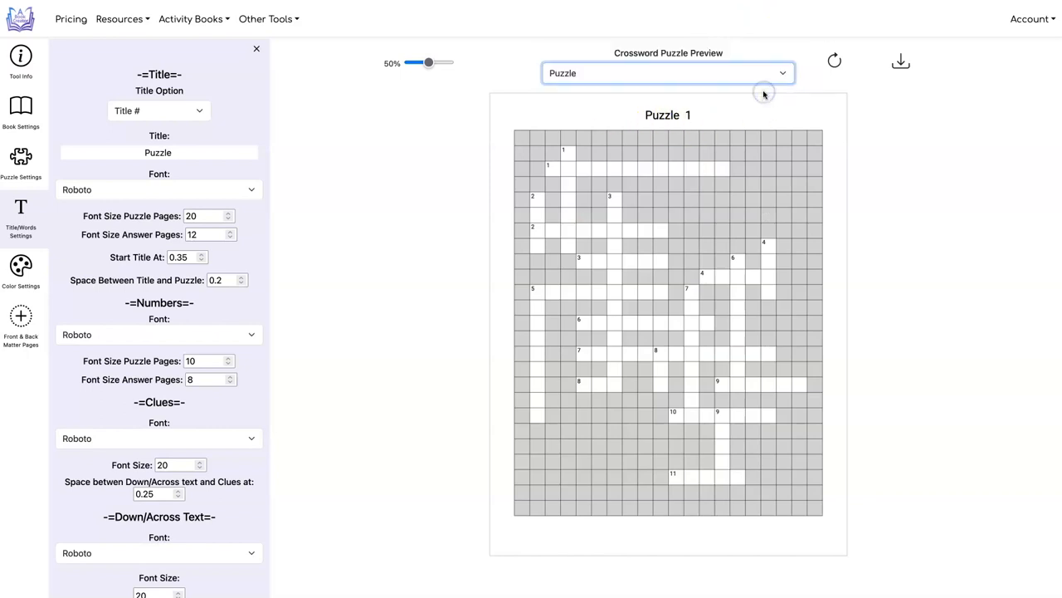
pyautogui.click(667, 73)
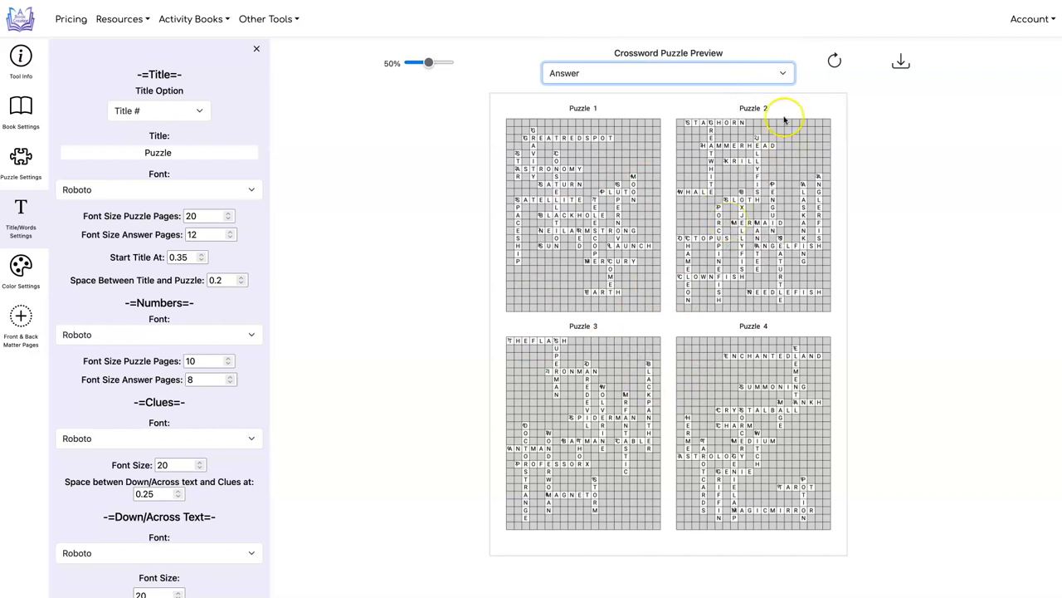
pyautogui.click(667, 73)
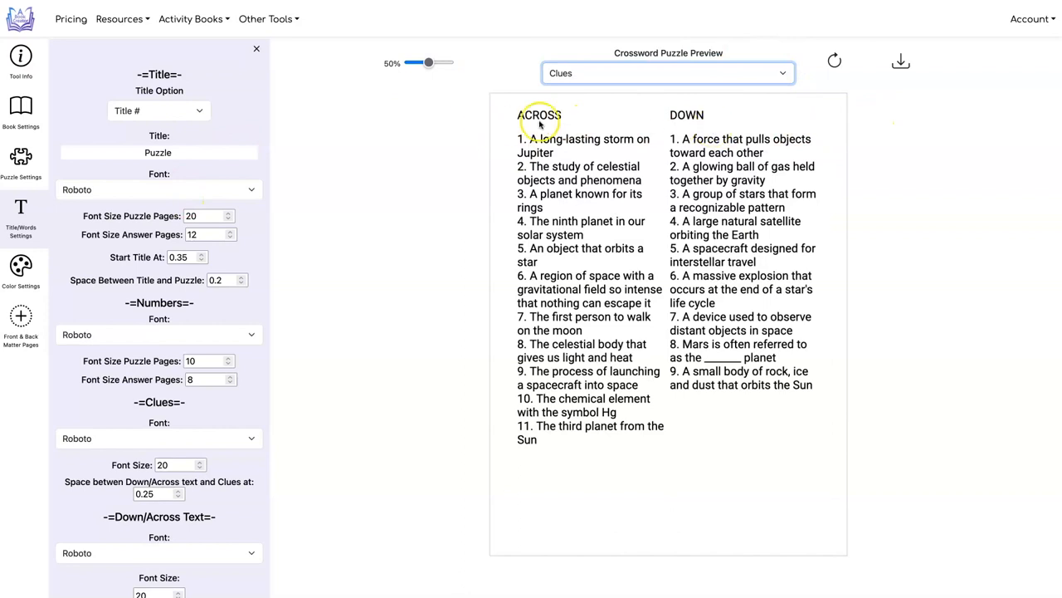
pyautogui.moveTo(520, 115)
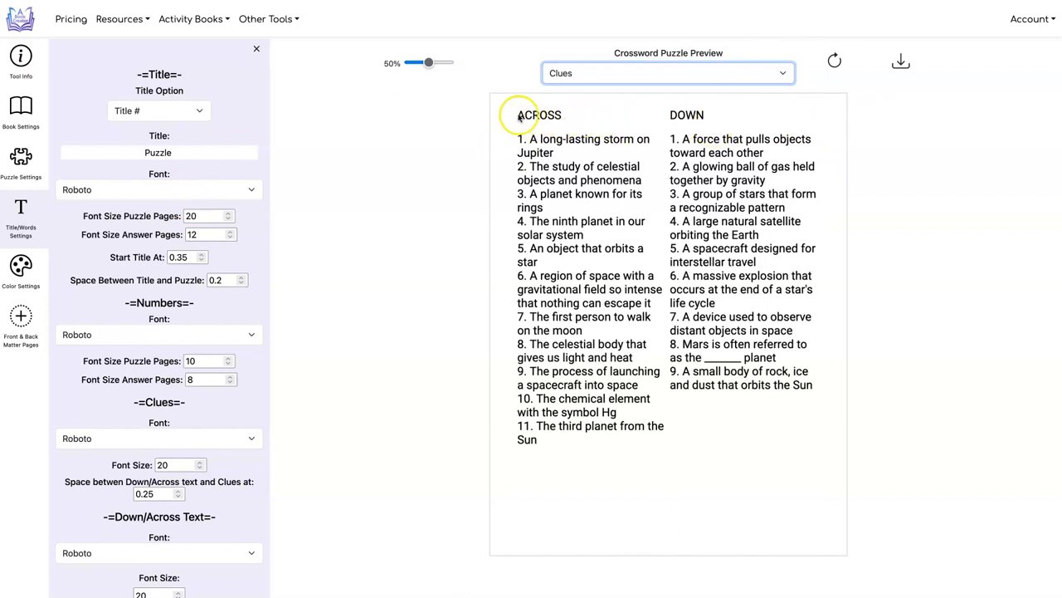
pyautogui.moveTo(747, 115)
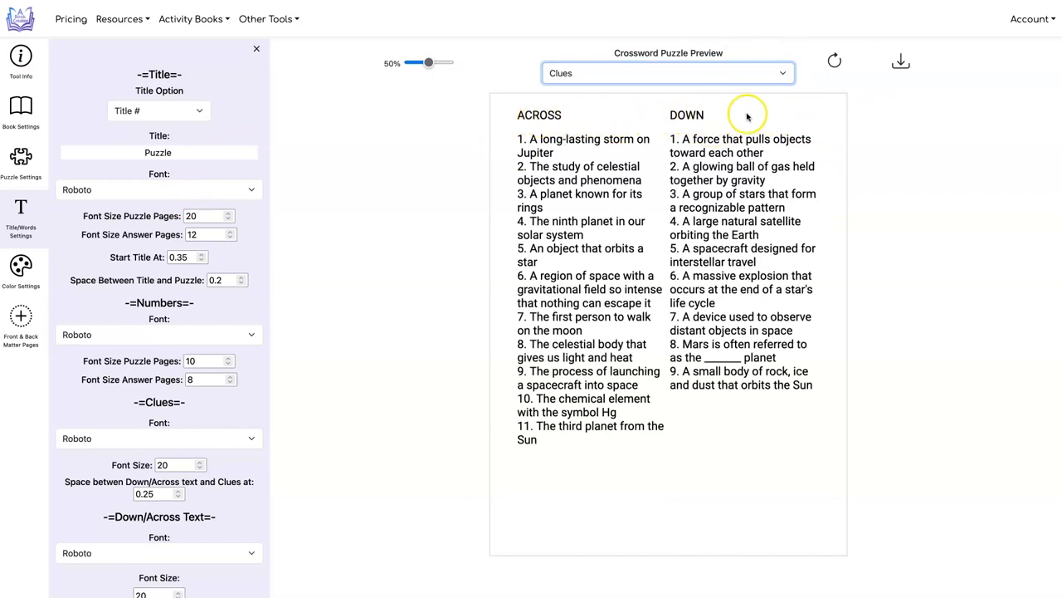
pyautogui.moveTo(743, 118)
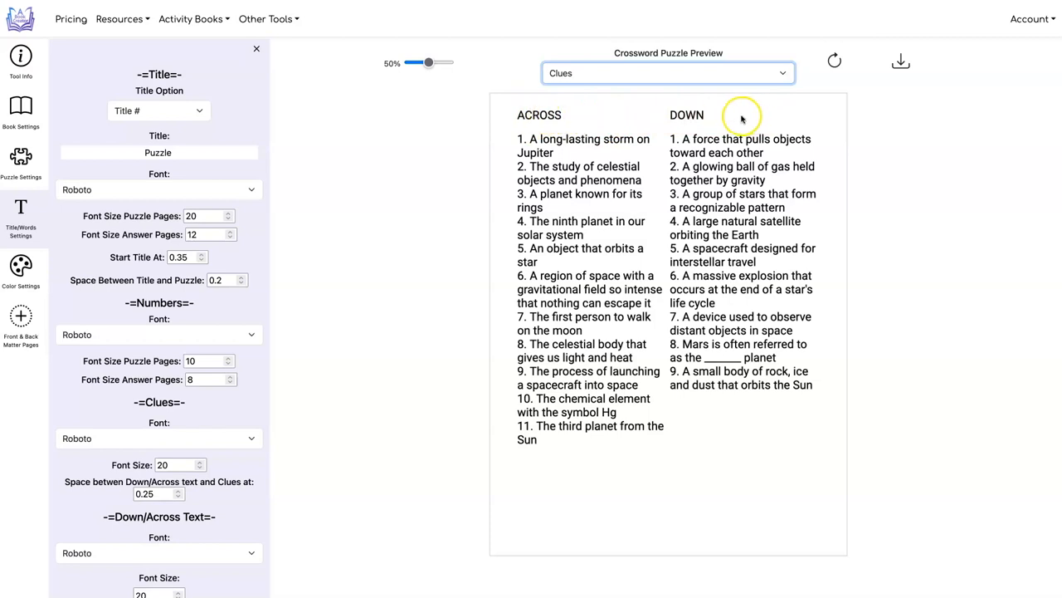
# Start Down/Across headings at 0.55 and set heading-to-clue spacing to 0.5.
pyautogui.scroll(-3)
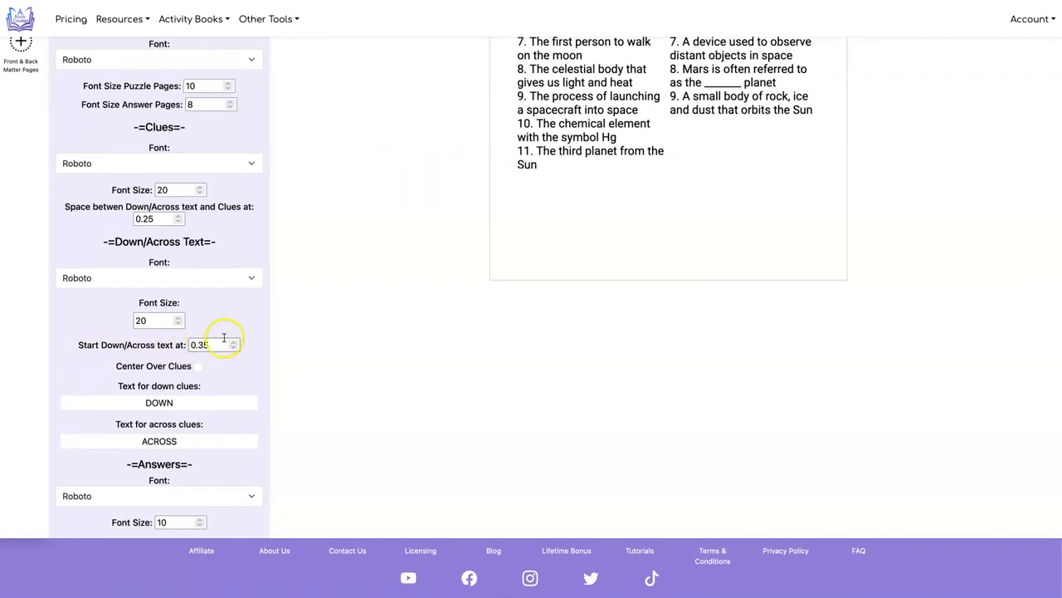
pyautogui.click(233, 339)
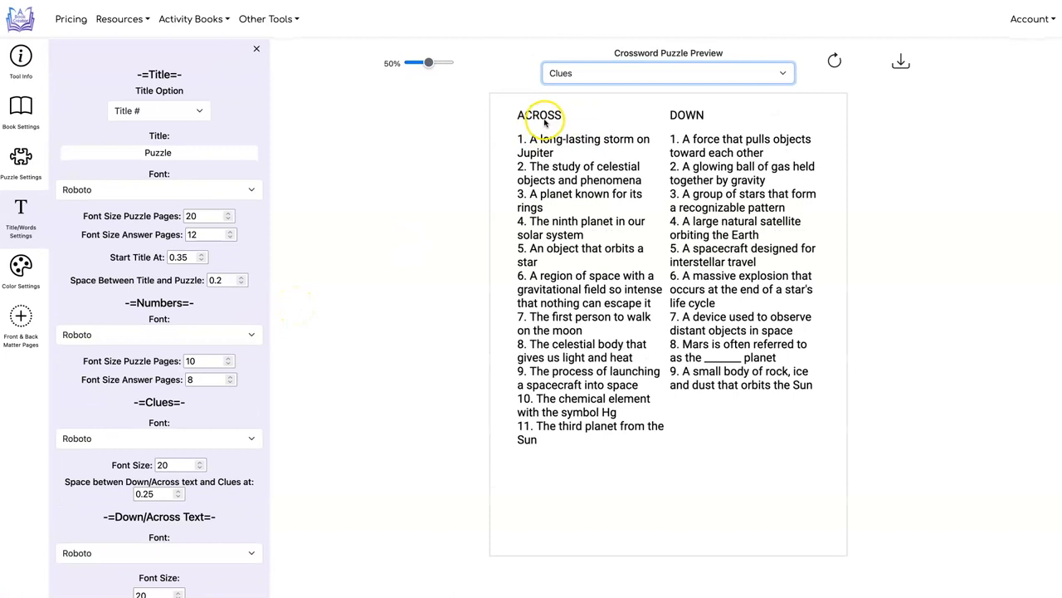
pyautogui.moveTo(504, 121)
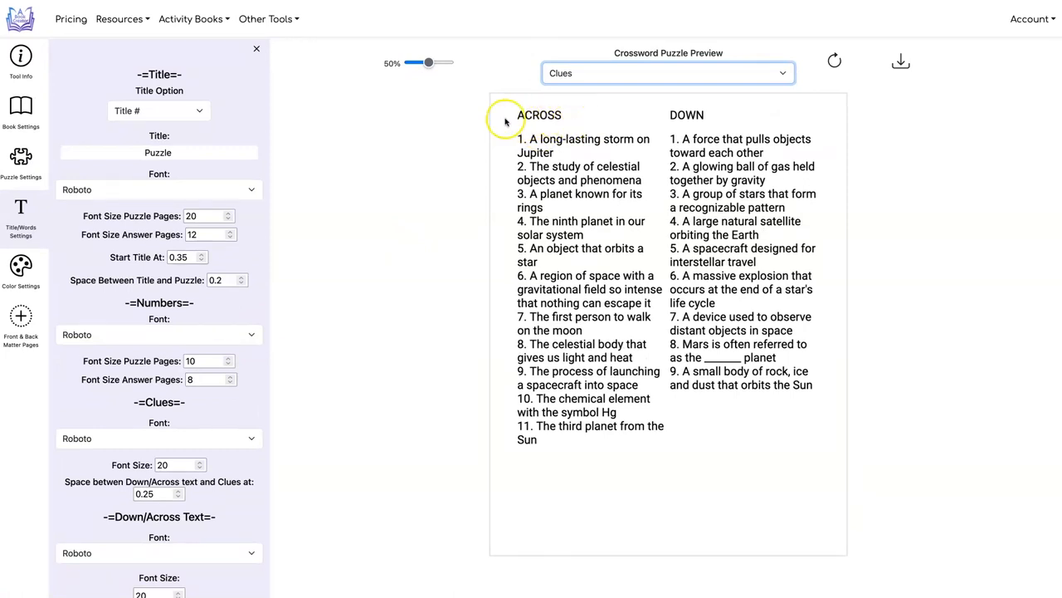
pyautogui.moveTo(661, 136)
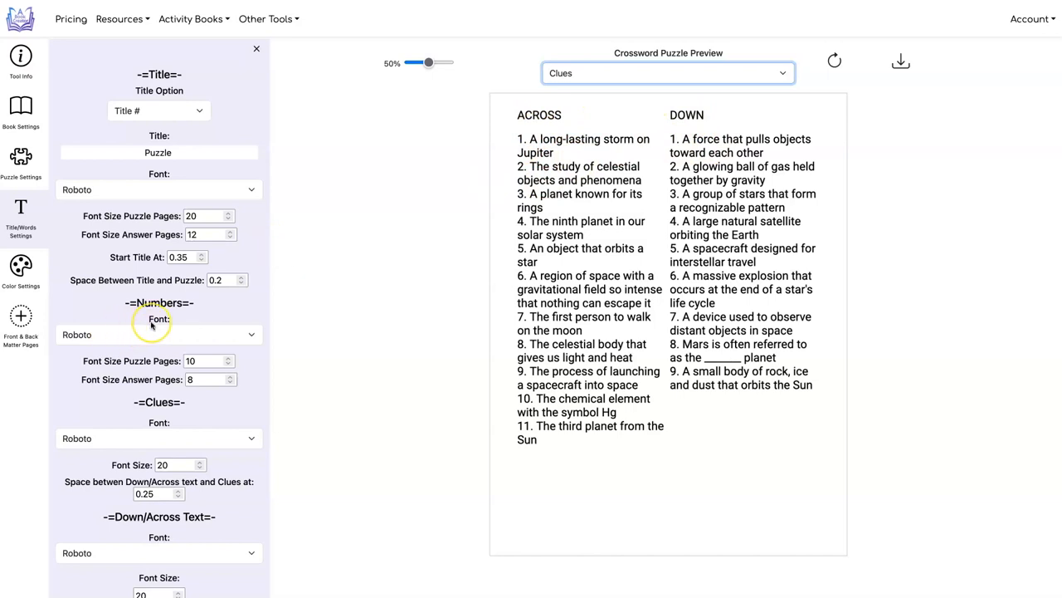
pyautogui.scroll(-3)
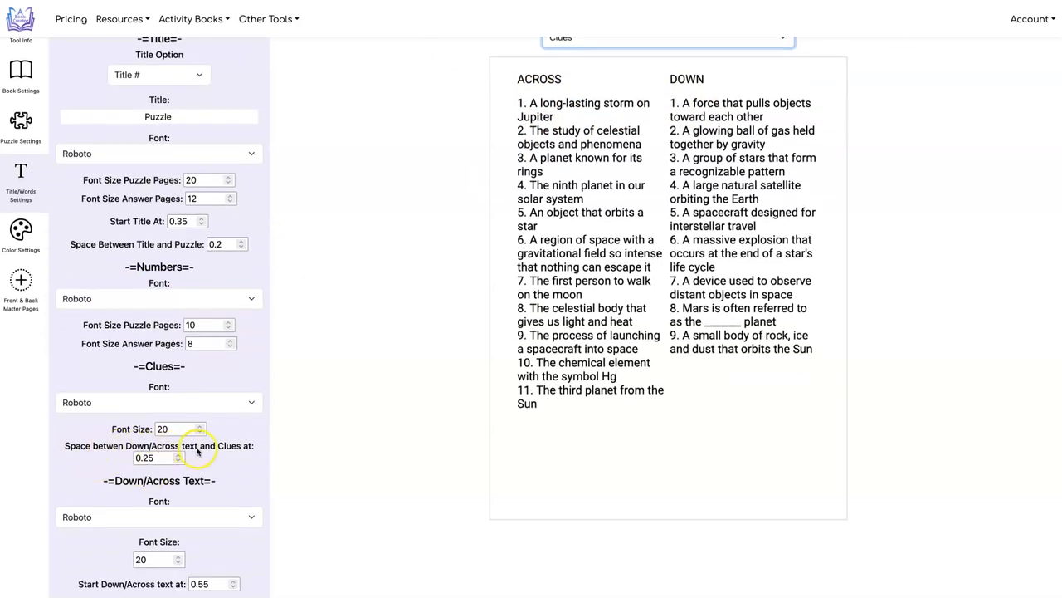
pyautogui.click(152, 459)
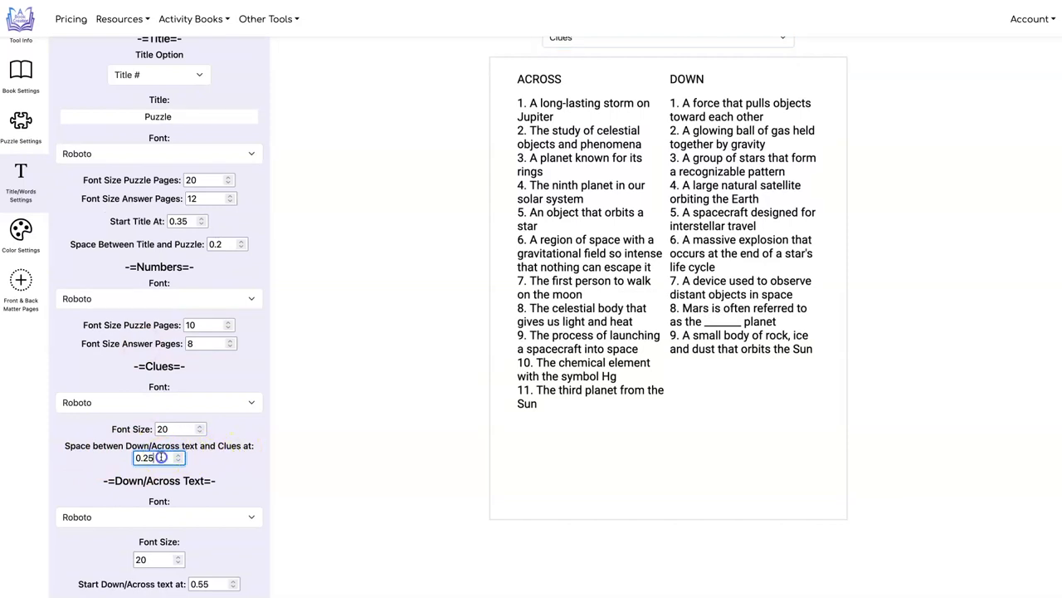
pyautogui.click(152, 458)
pyautogui.write('0.5')
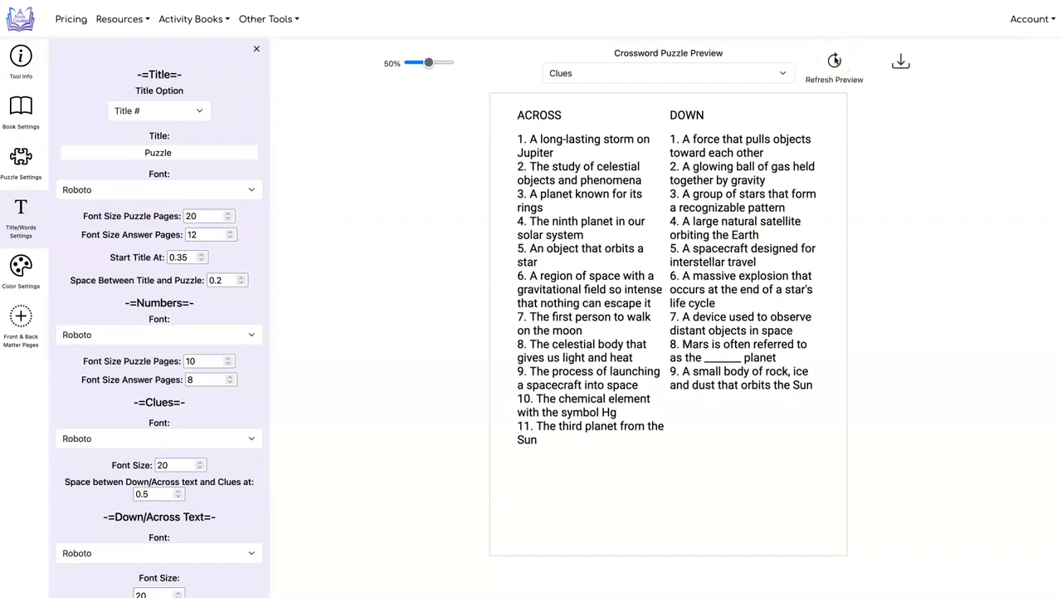
# Refresh the preview and switch it to the Puzzle 1 grid page.
pyautogui.click(833, 60)
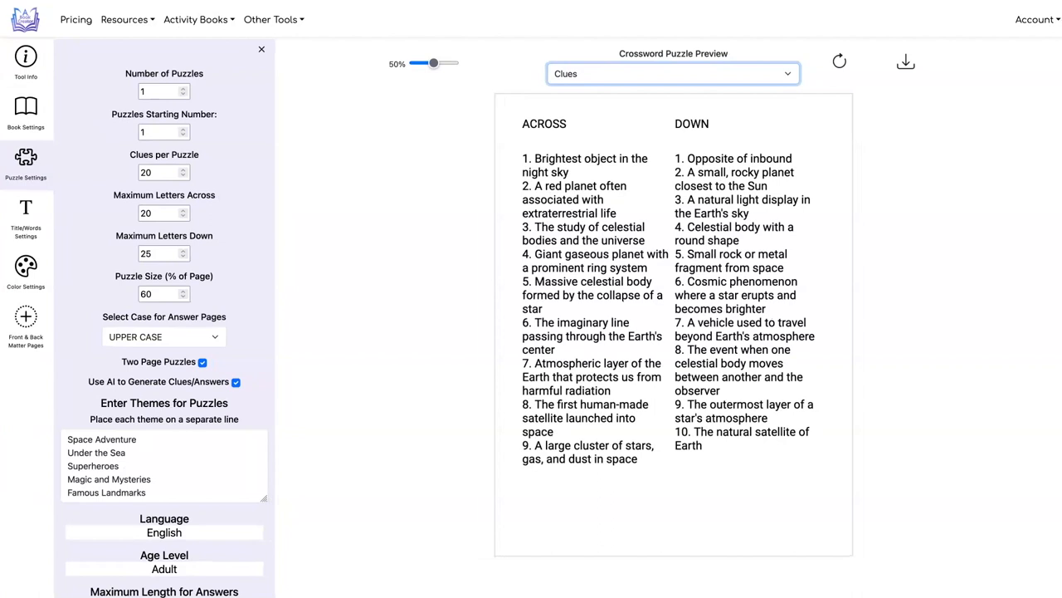
pyautogui.click(672, 74)
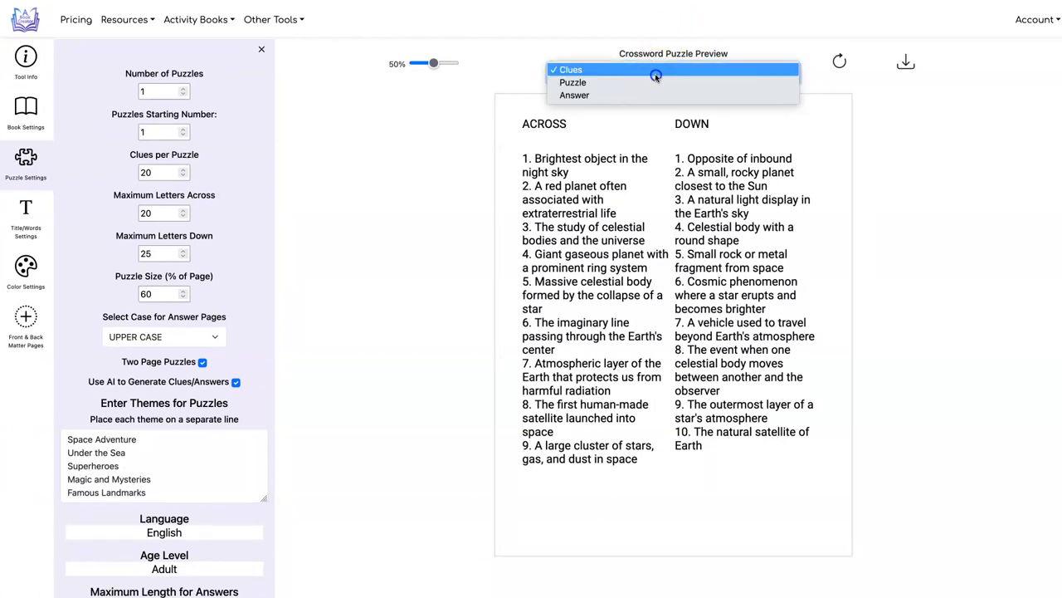
pyautogui.click(573, 83)
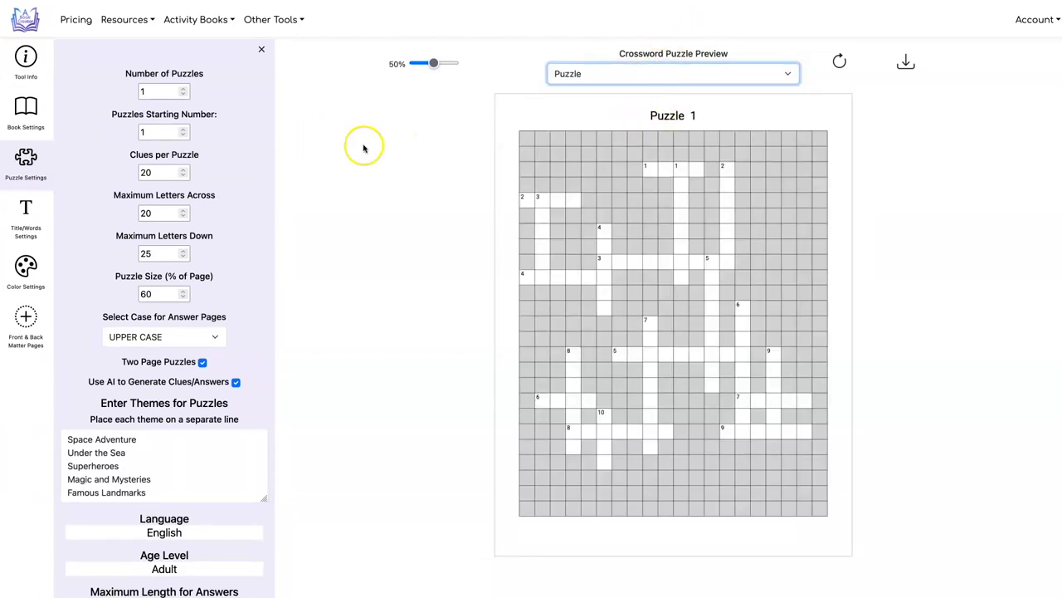
pyautogui.click(26, 214)
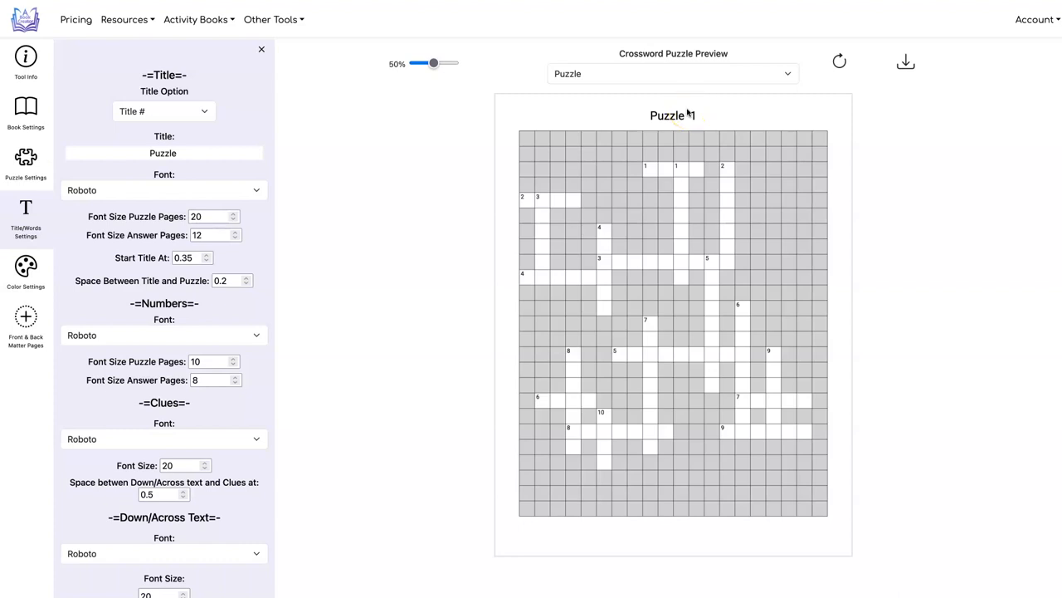
pyautogui.moveTo(905, 65)
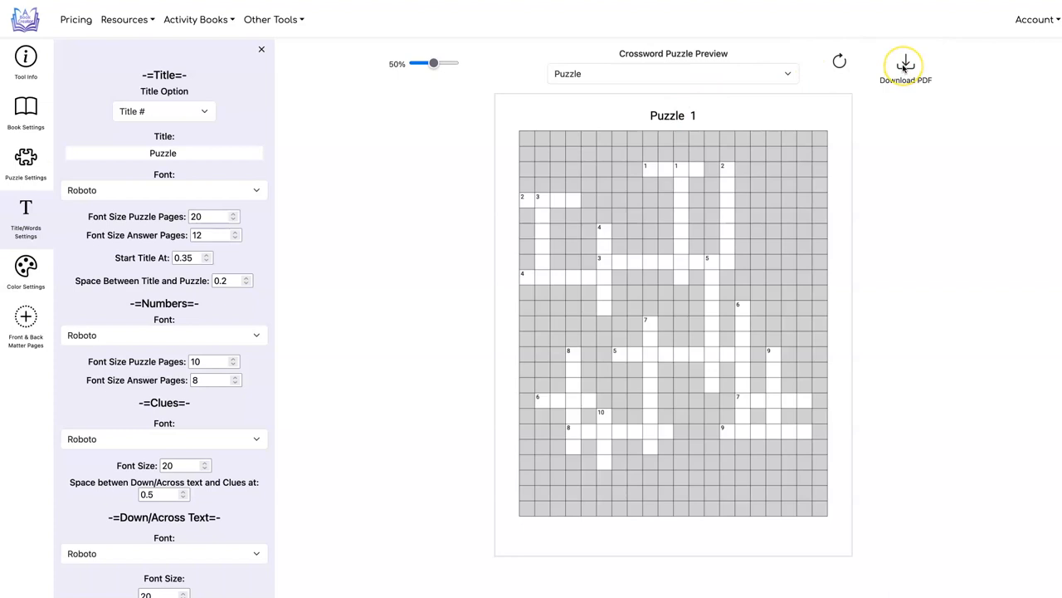
# Download the PDF and page through it in Preview to the combined answer page.
pyautogui.click(906, 63)
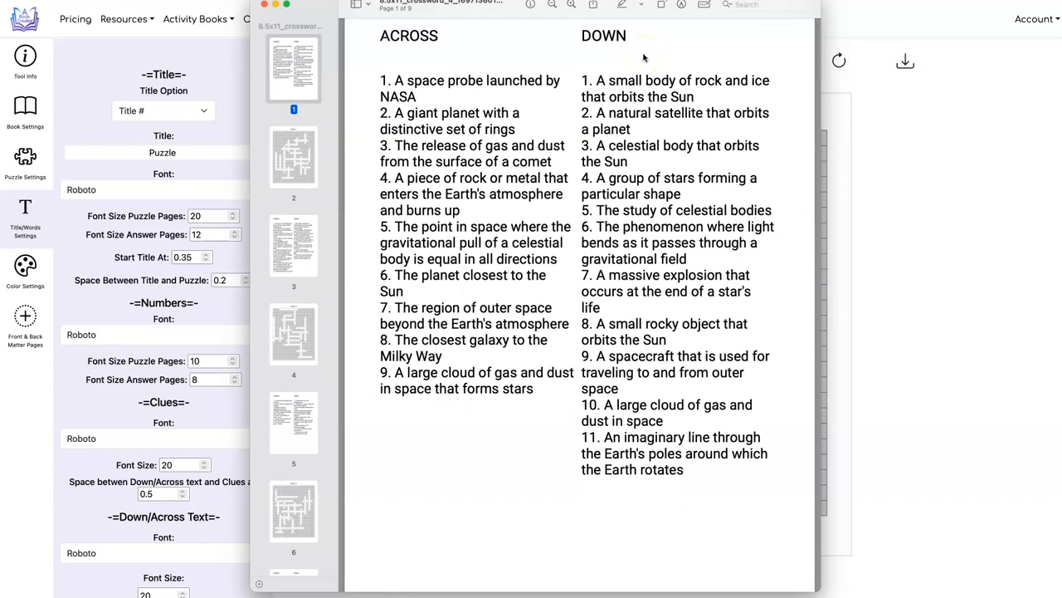
pyautogui.click(292, 156)
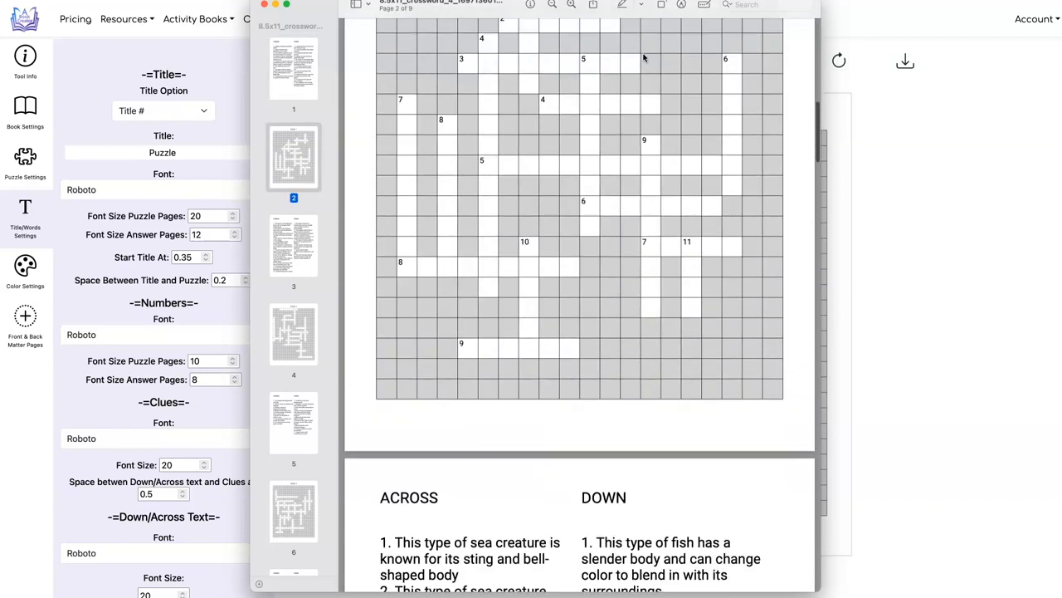
pyautogui.click(292, 334)
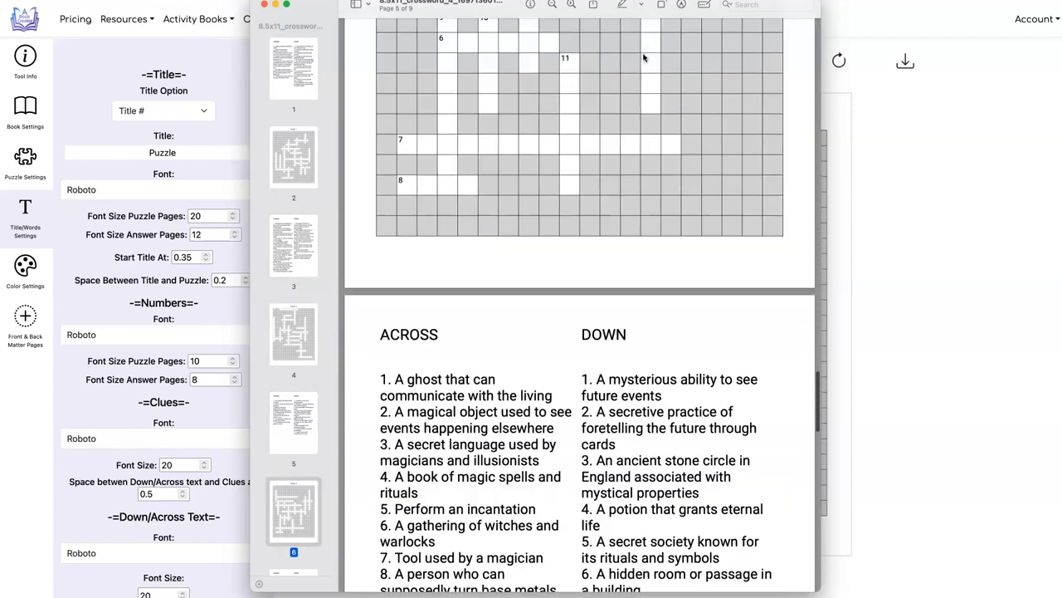
pyautogui.click(296, 522)
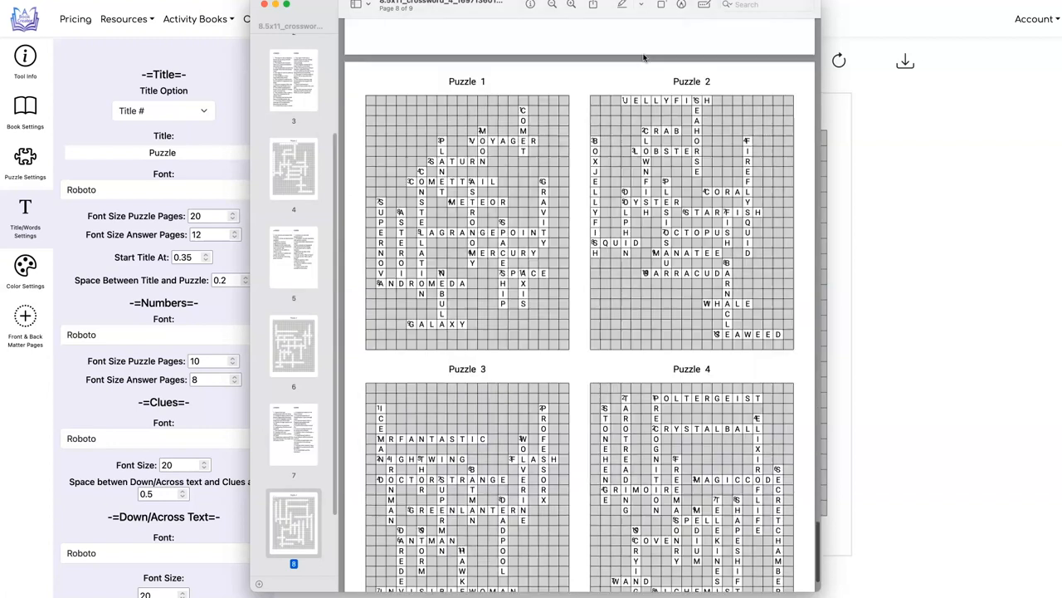